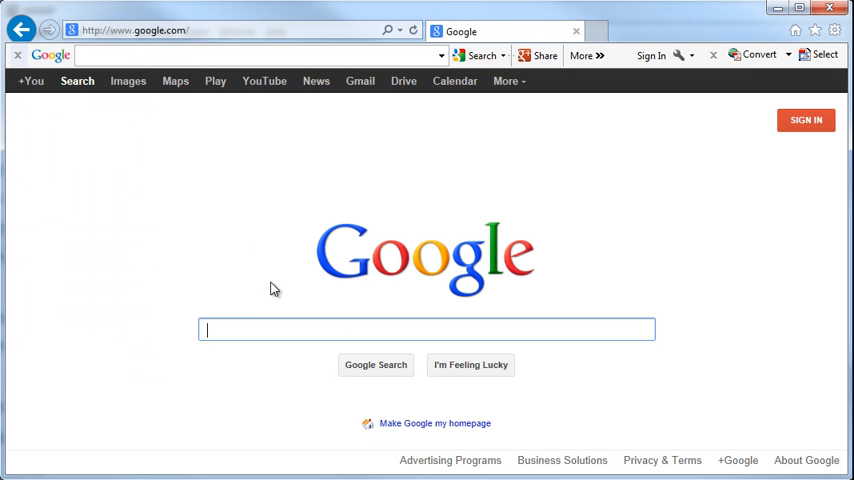
- Google 'Eighth wonder of the world compound interest' and scroll through the Einstein quote results
type("Eighth wonder of the world compound interest")
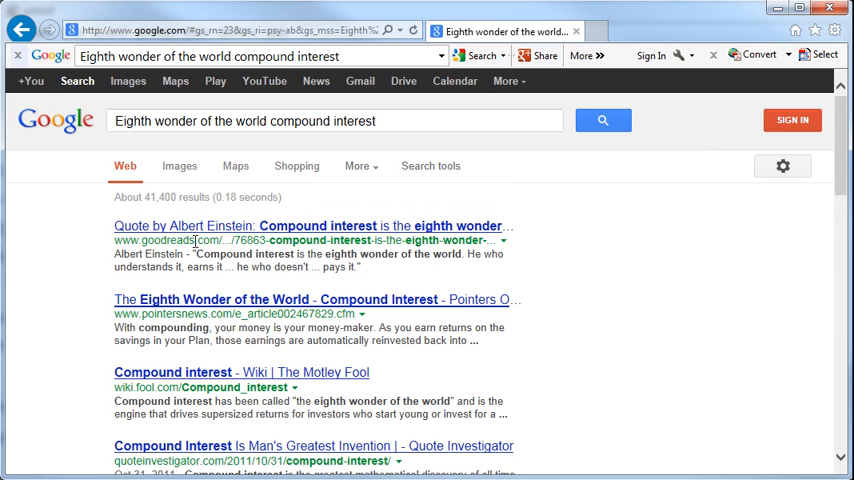
mouse_move(255, 288)
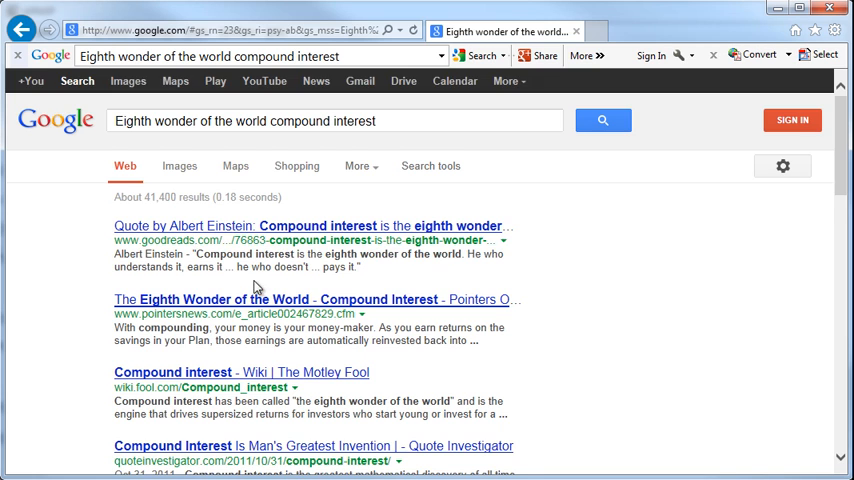
scroll("down", 3)
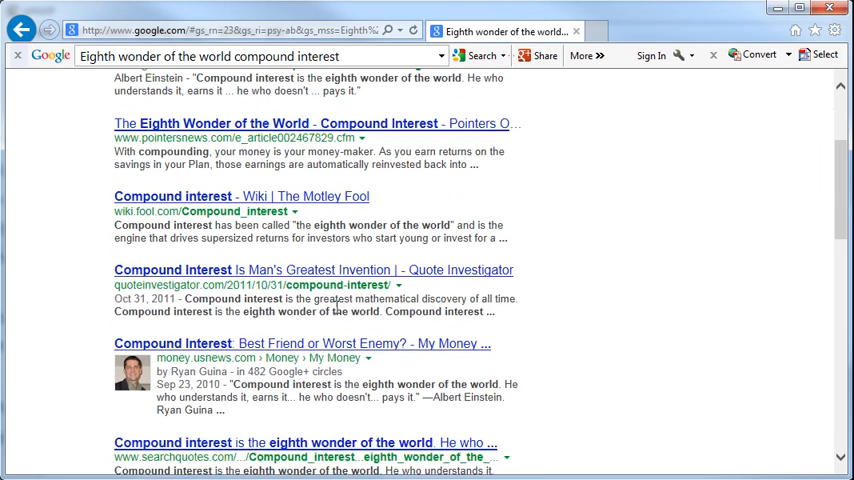
scroll("down", 3)
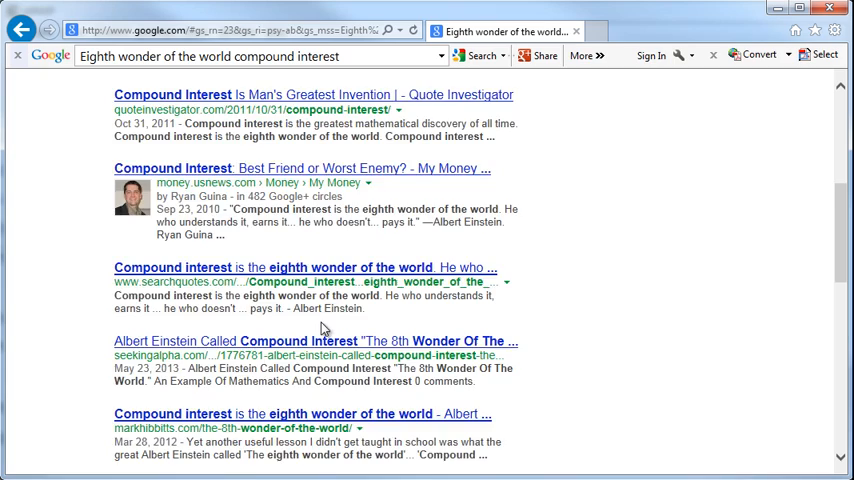
scroll("down", 3)
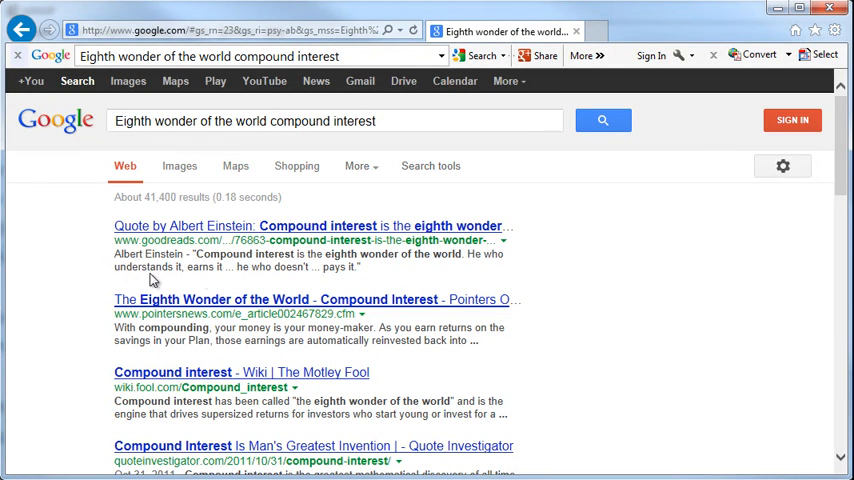
mouse_move(255, 281)
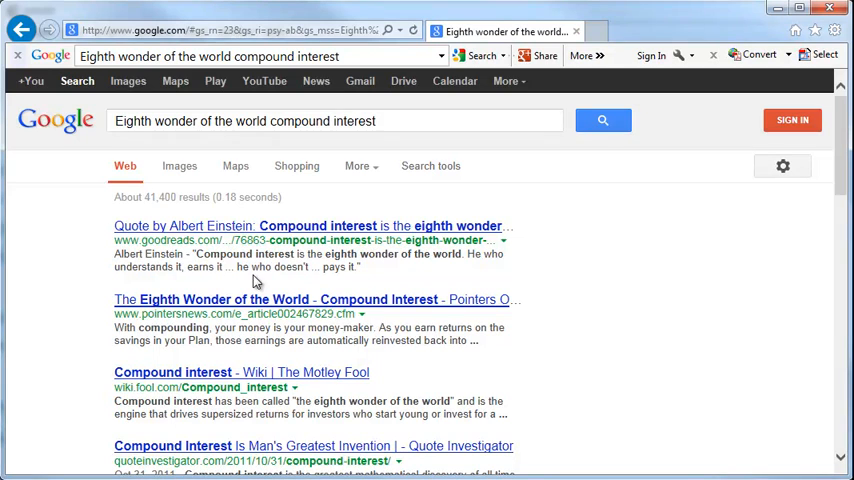
mouse_move(304, 280)
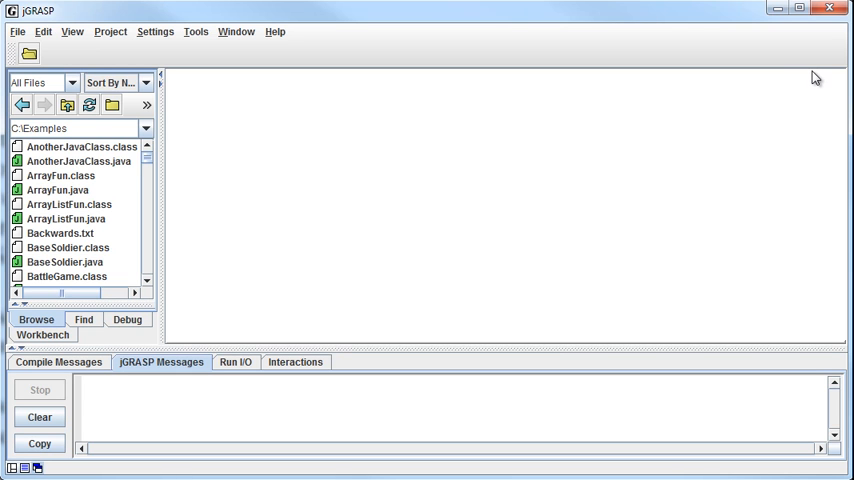
mouse_move(611, 149)
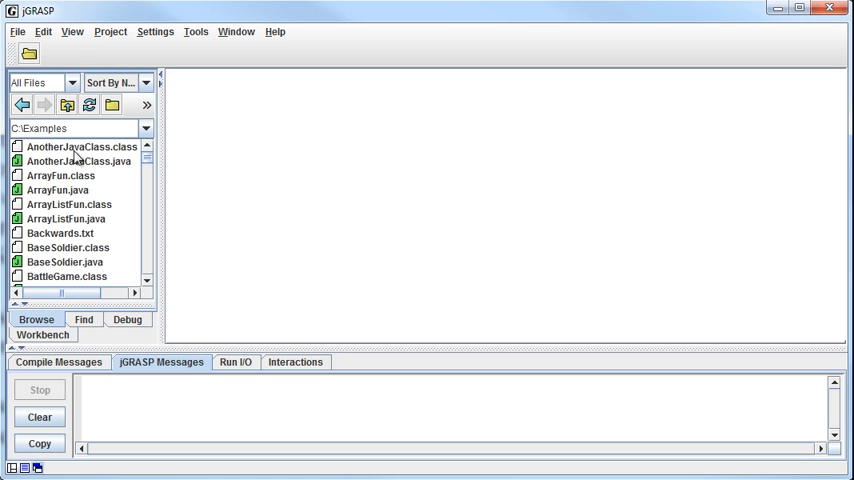
- Create a new Java file declaring public class Account with an empty main(String[] args) method
left_click(17, 31)
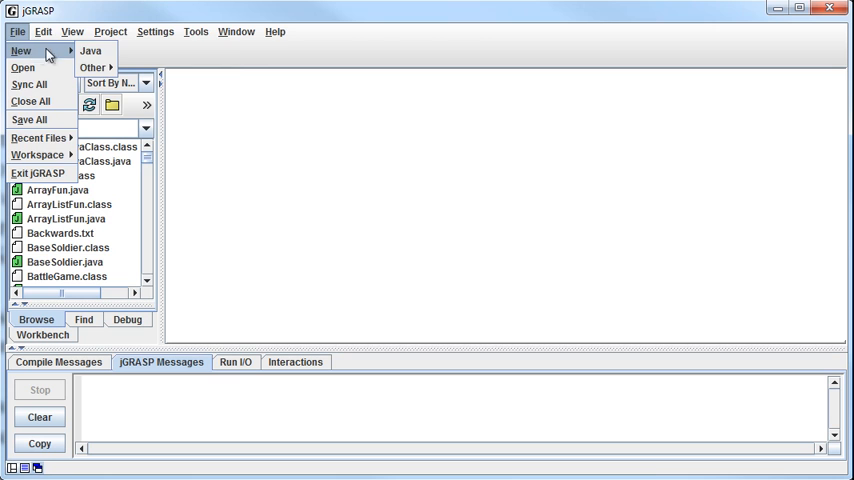
left_click(90, 50)
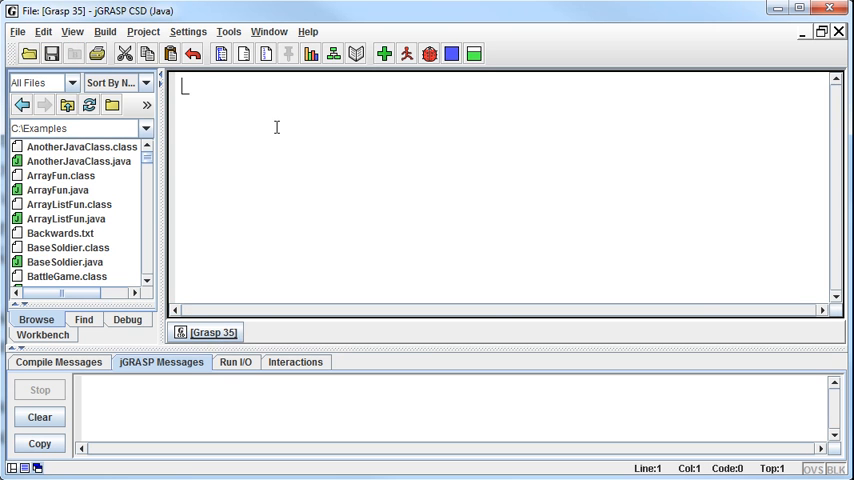
type("public class")
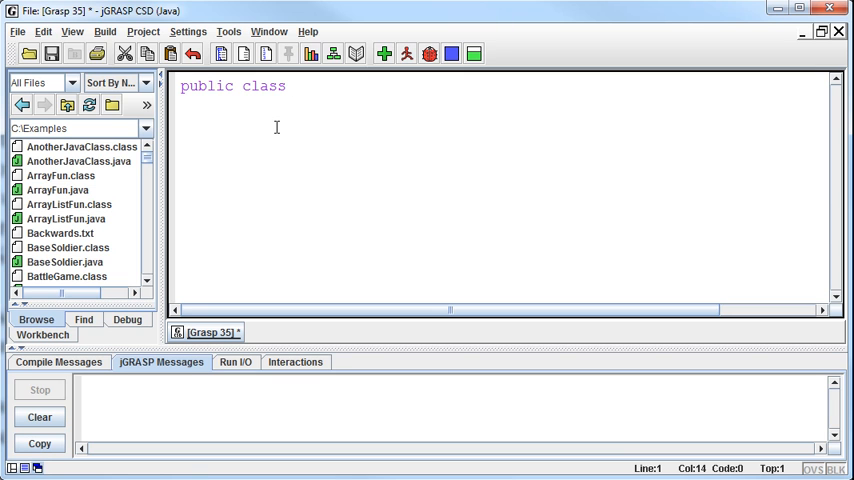
type("B")
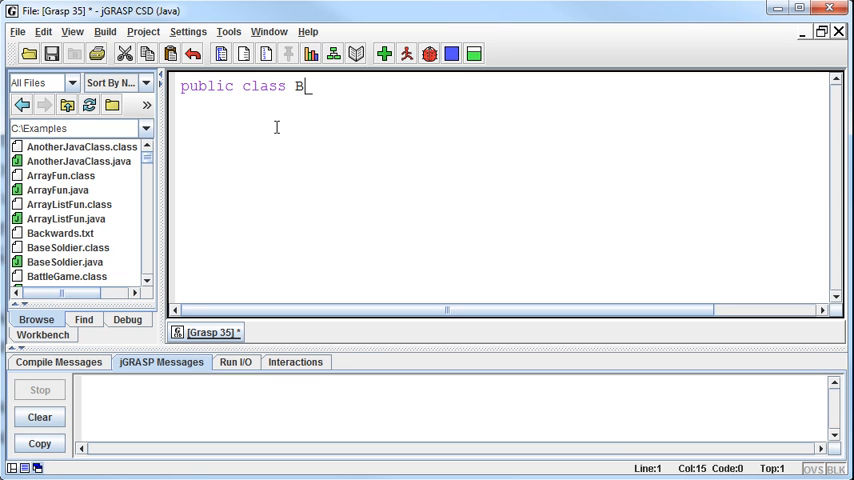
type("ankAccount")
left_click(503, 104)
type("{")
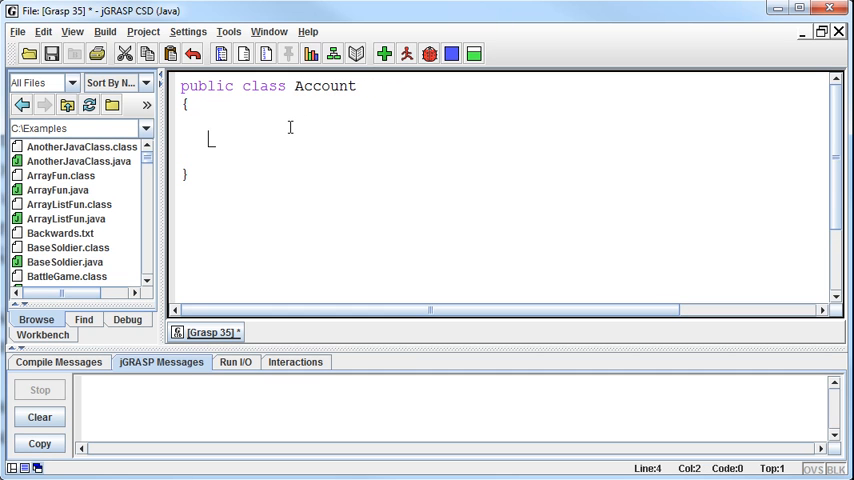
type("public static void main (String")
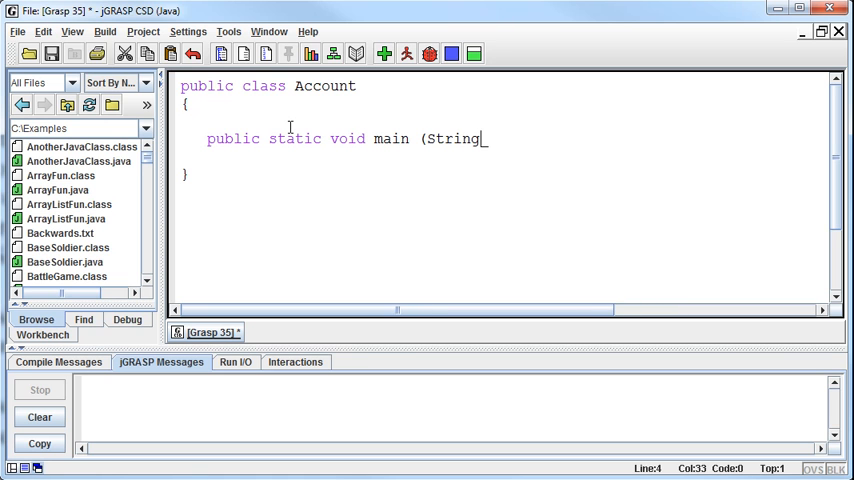
type("[] args)")
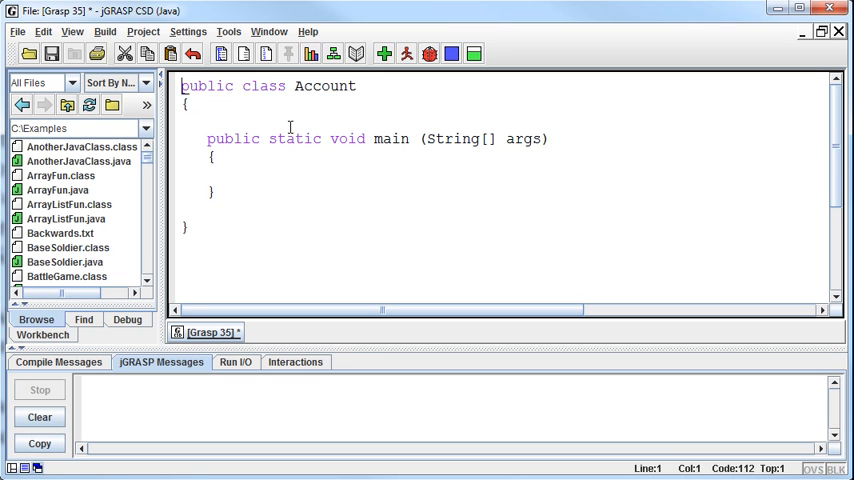
- Add the 'import java.util.Scanner;' statement at the top of the file
type("import java.")
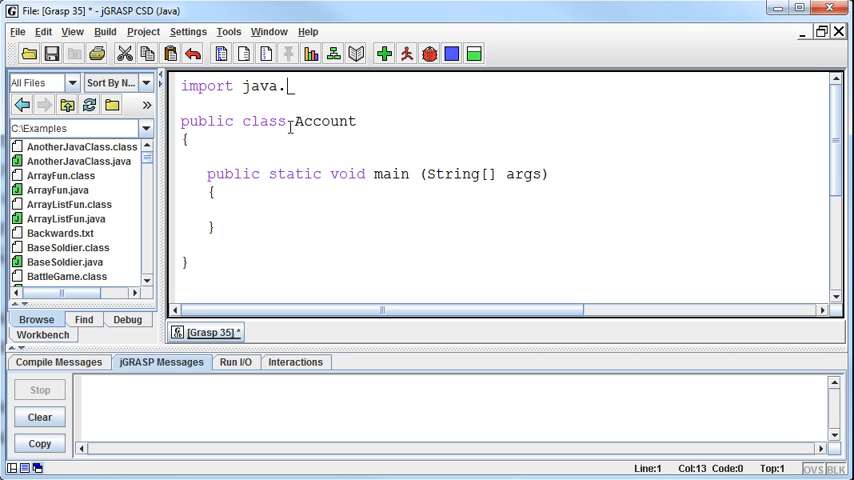
type("util.")
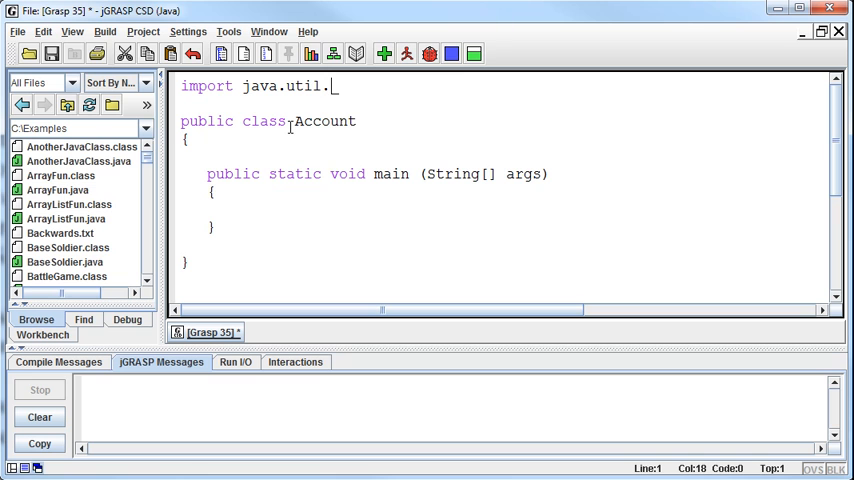
type("*;")
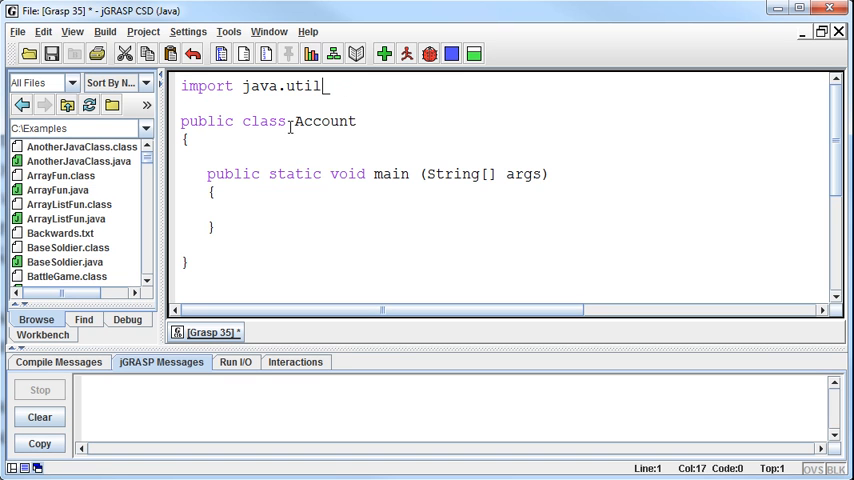
type("Scanner;")
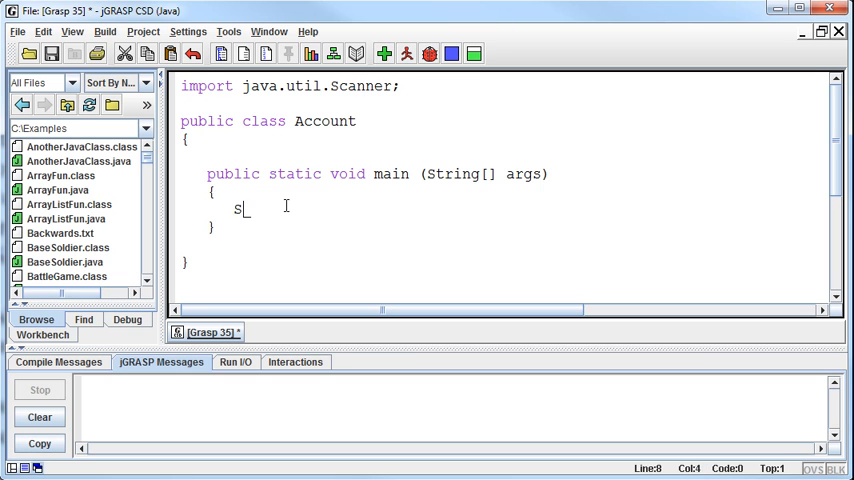
- Create 'Scanner in = new Scanner(System.in);' inside main
type("canner in = new")
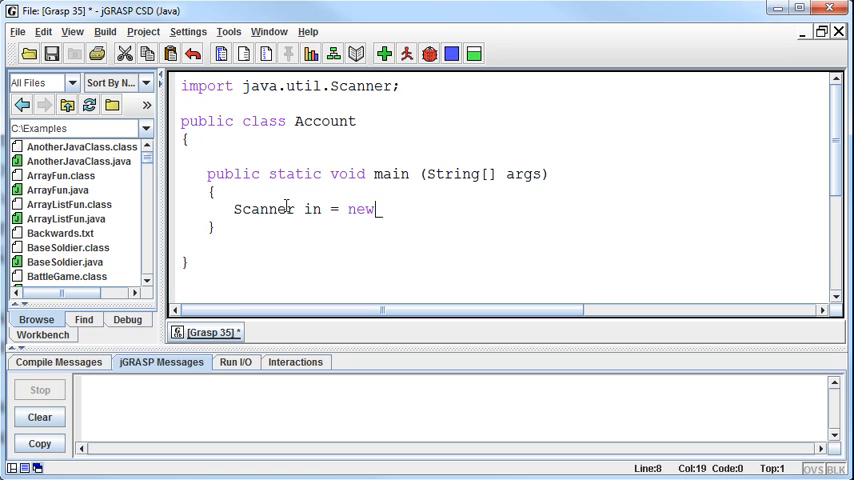
type("Scanner (System")
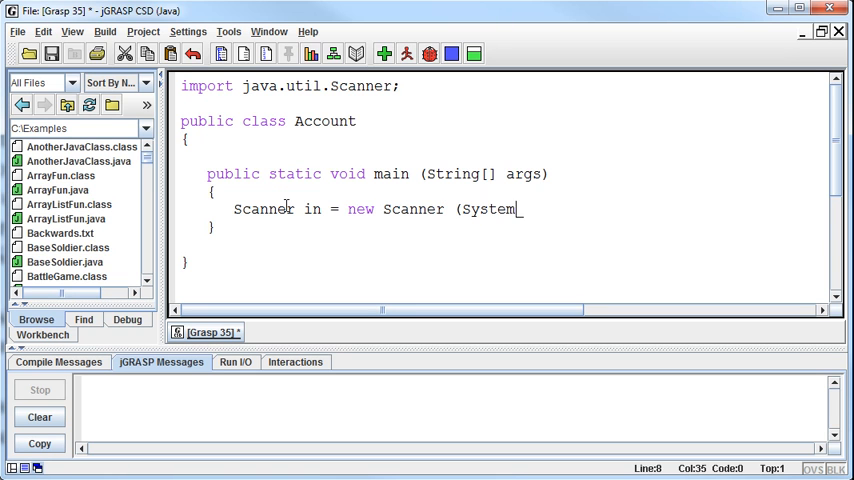
type(".in);")
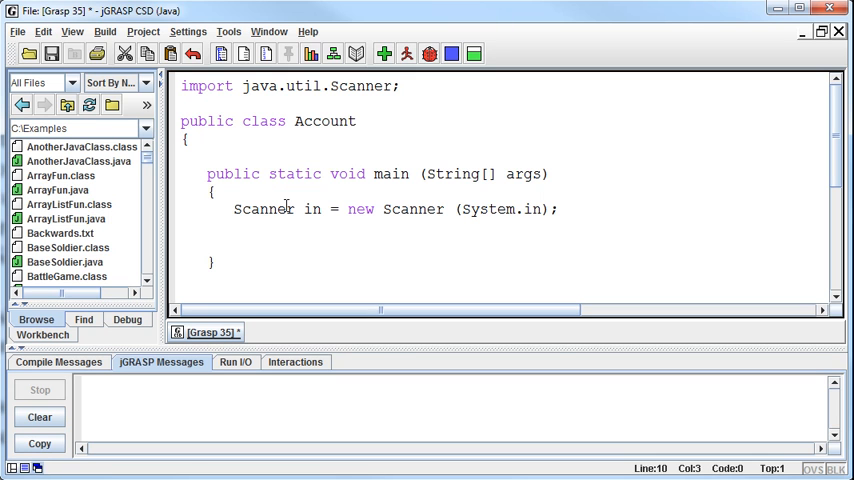
- Declare 'double balance = 0.0; //Account balance' and add a '//Get balance from user' comment
type("double")
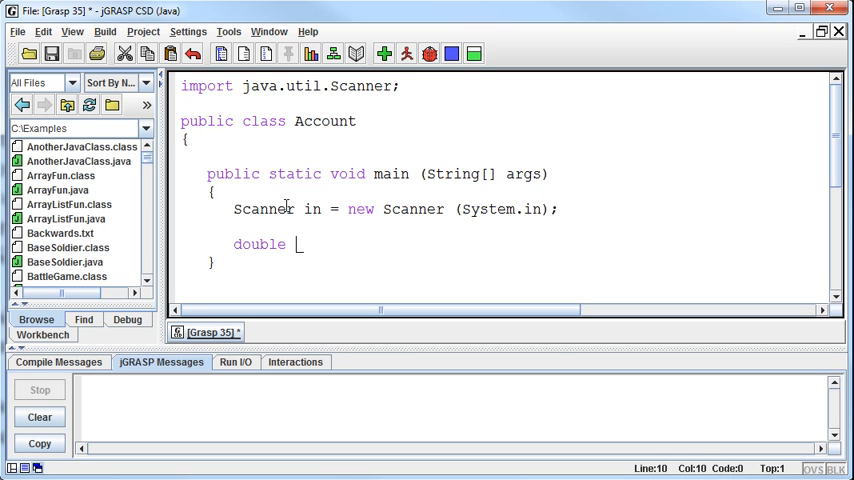
type("balance;")
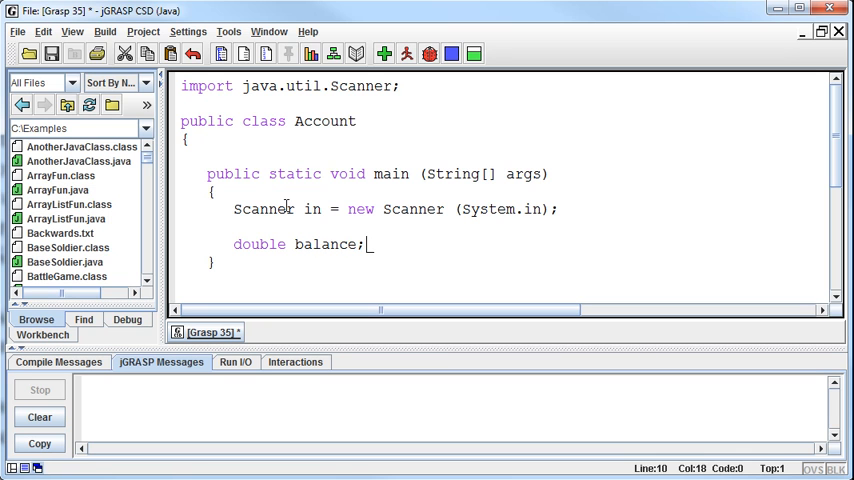
key("BackSpace")
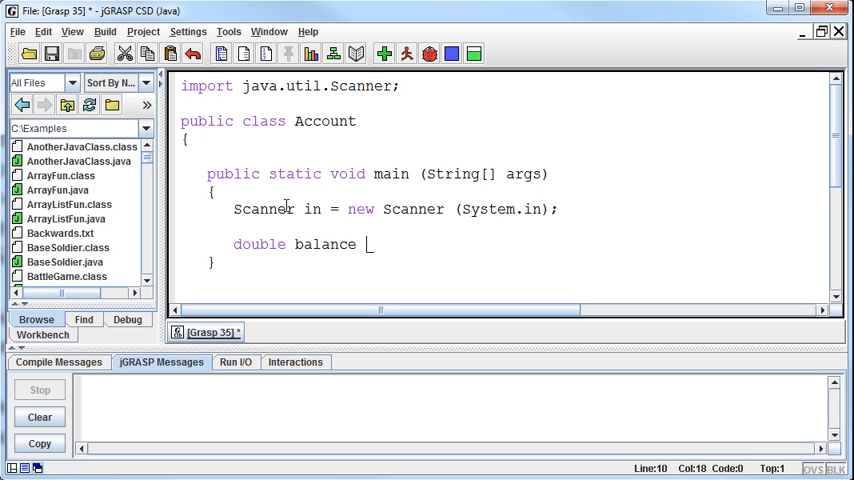
type("= 0.0;")
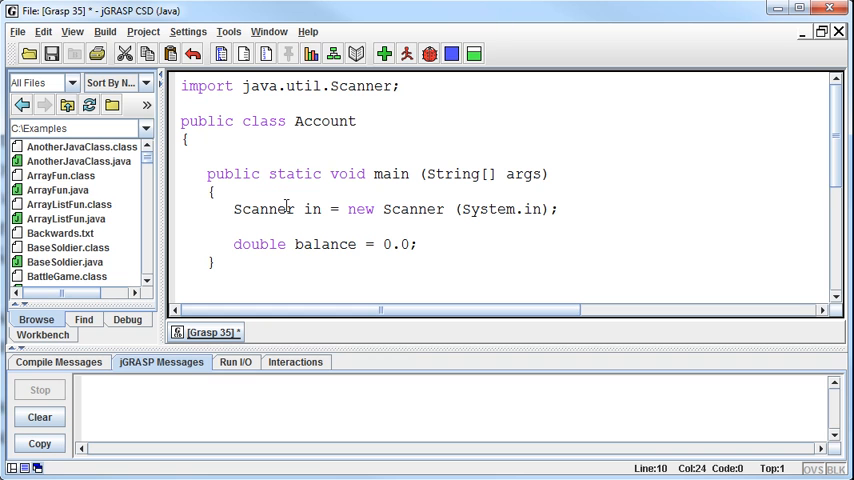
type("//Account balance")
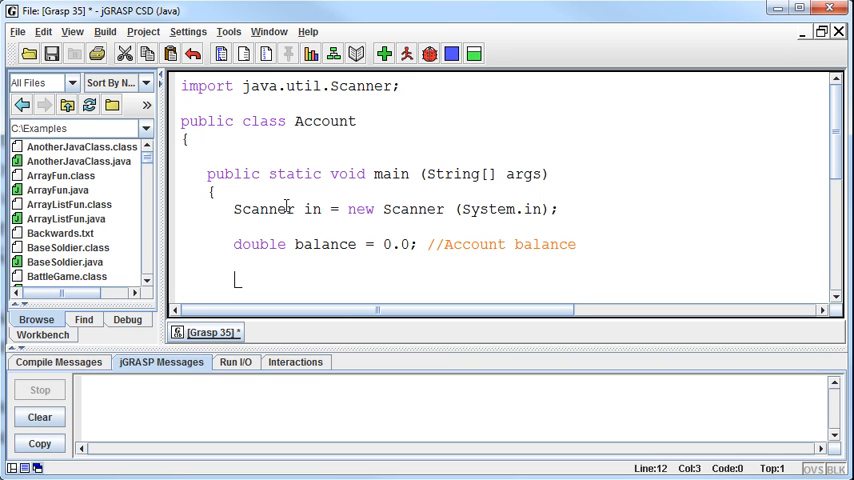
type("//Get balance from user")
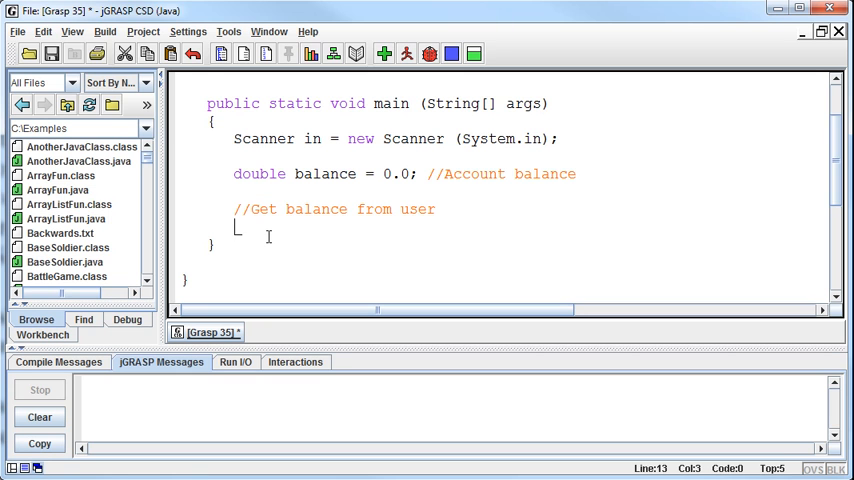
- Print 'What amount is in the account?' with System.out.println in main
type("System.out.println")
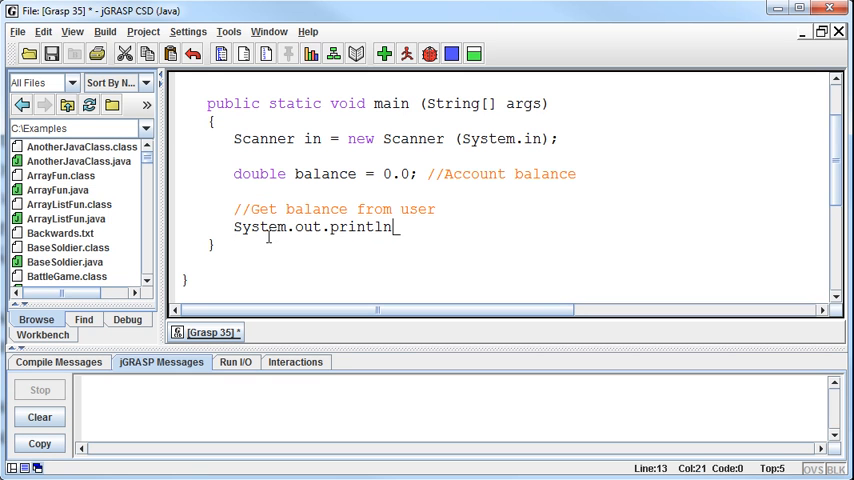
type("(\"Wh")
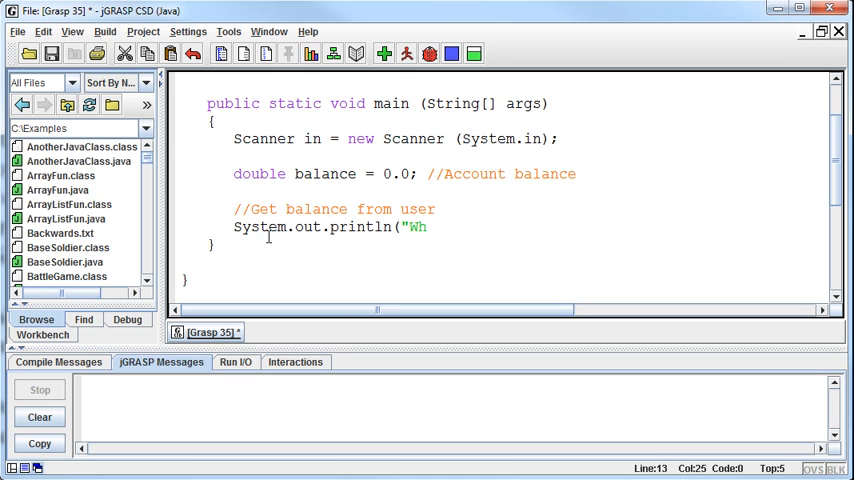
type("at amount")
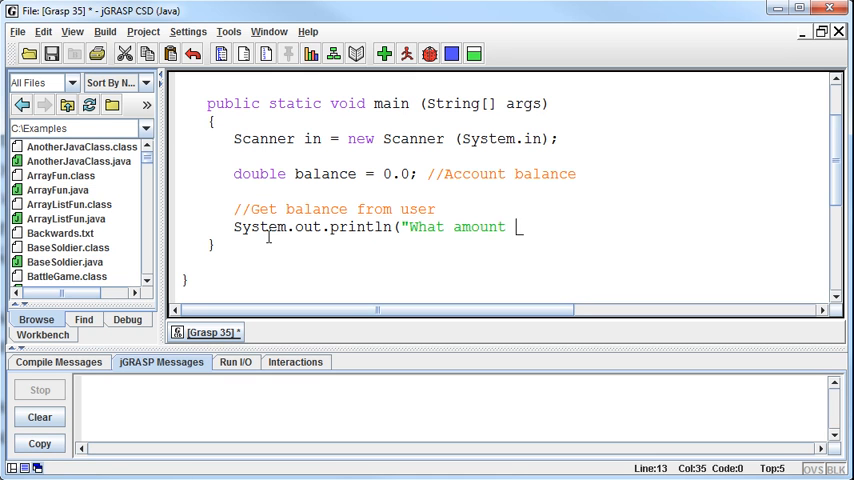
type("is in the account")
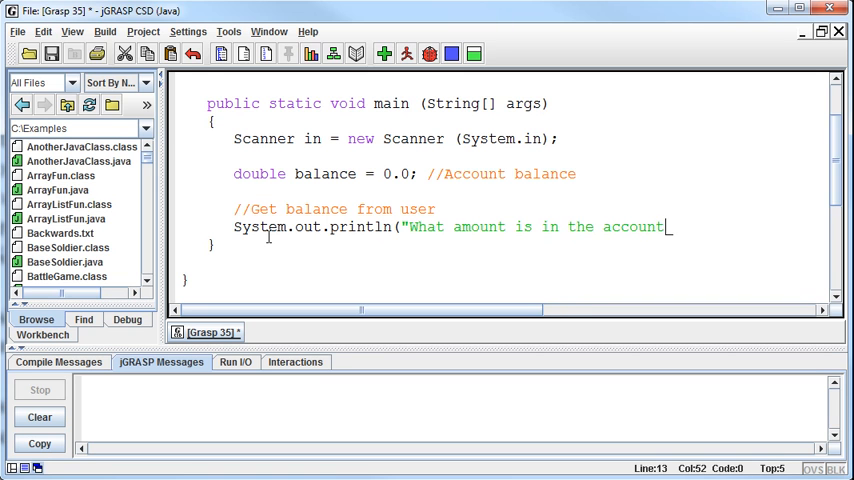
type("?\");")
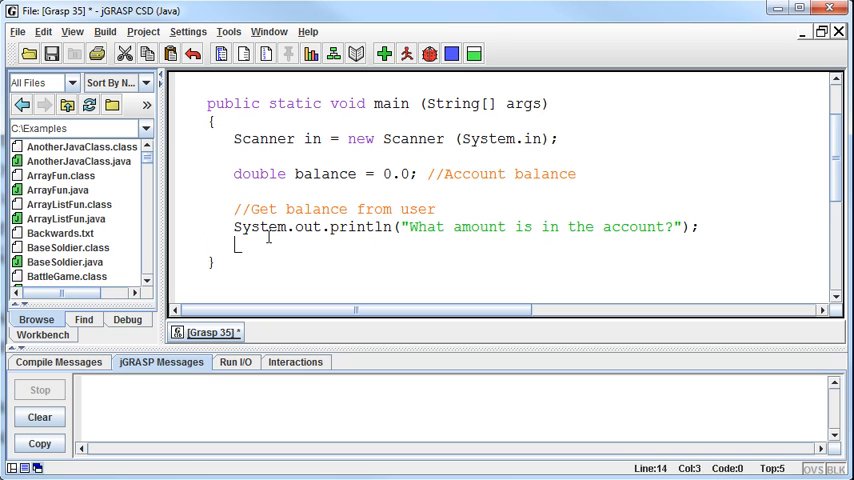
- Read the user's number with 'balance = in.nextDouble();'
type("balance =")
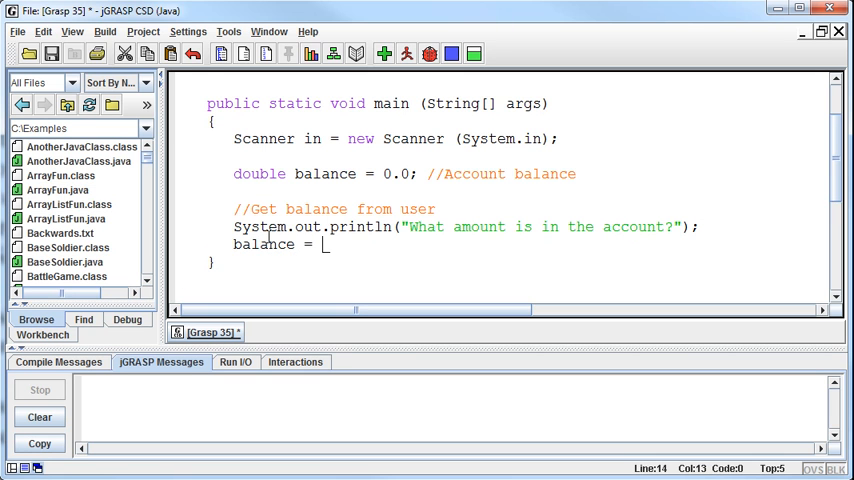
type("in.nex")
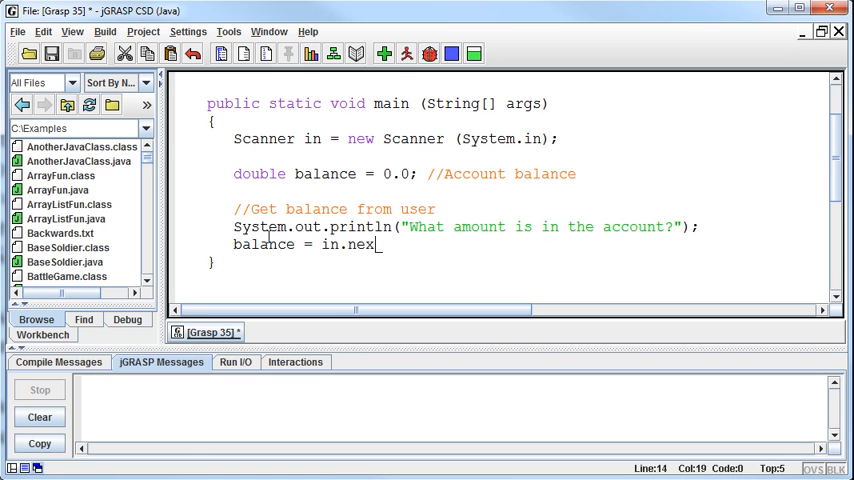
type("tDouble()")
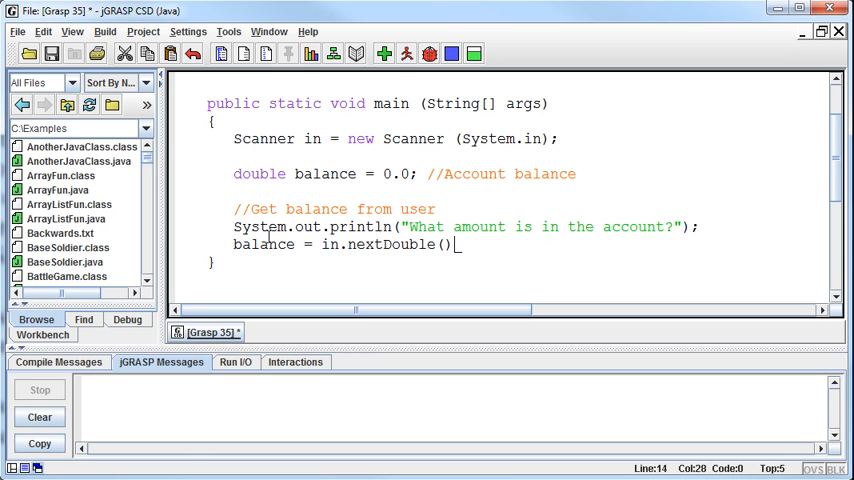
type(";")
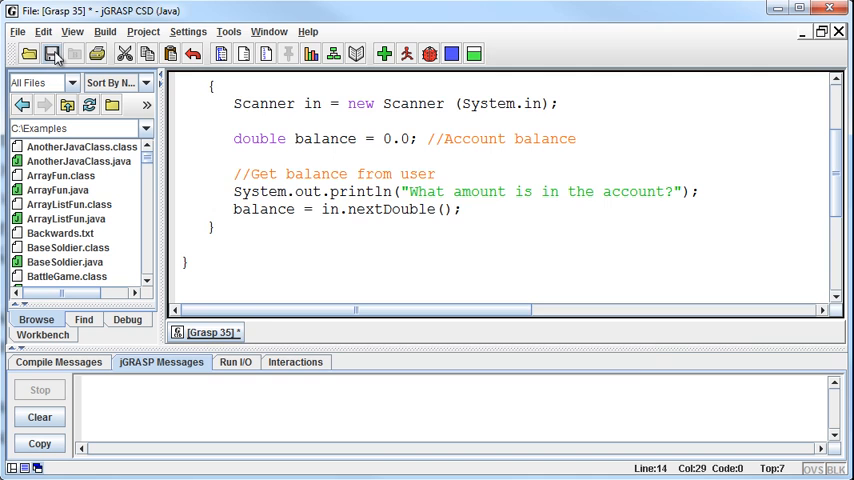
- Save the program as Account.java and compile it
left_click(52, 54)
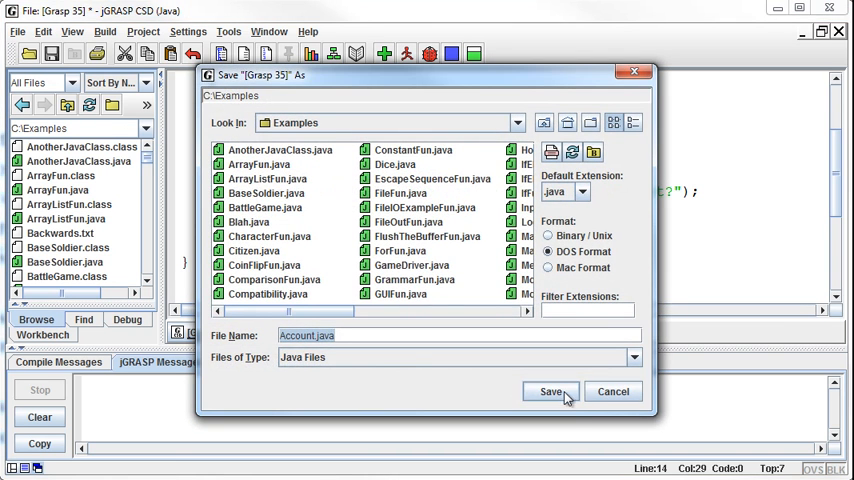
left_click(551, 391)
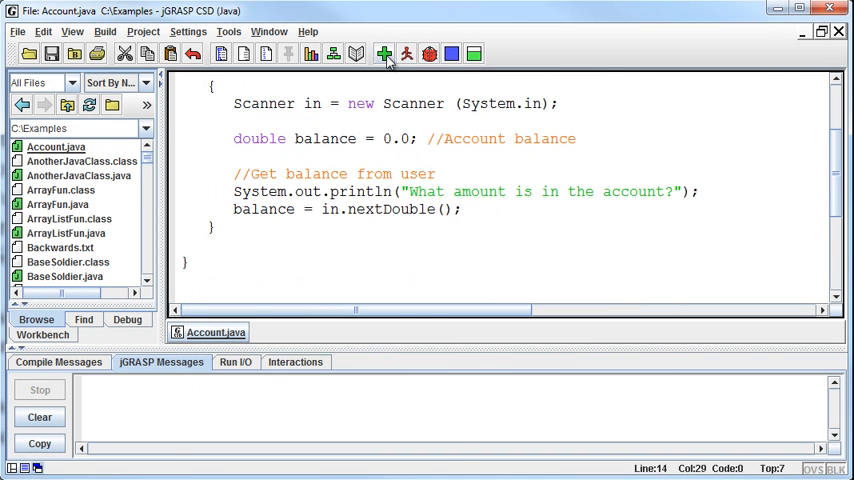
left_click(384, 54)
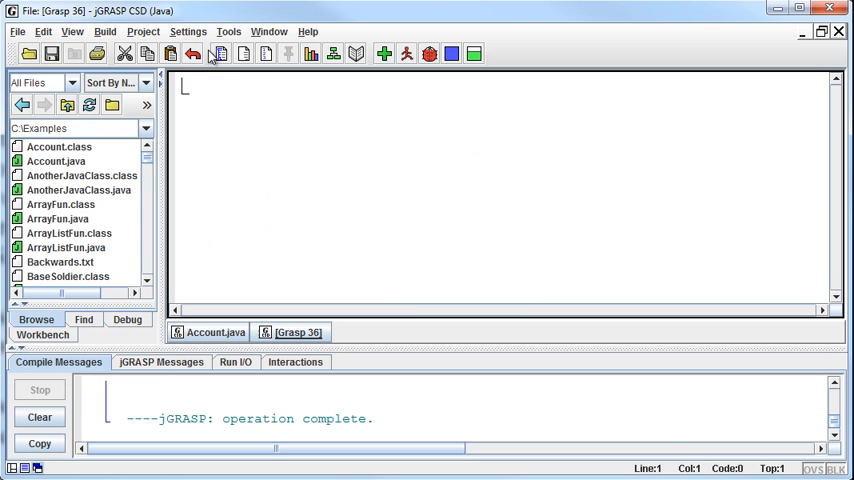
- Write public class Calculators with a 'public void compoundInterest(double balance)' method and open its body
type("public")
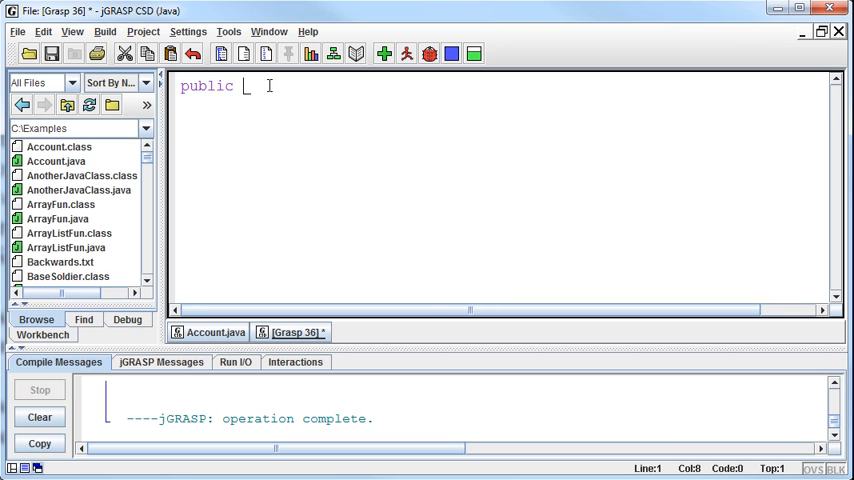
type("class Calculators")
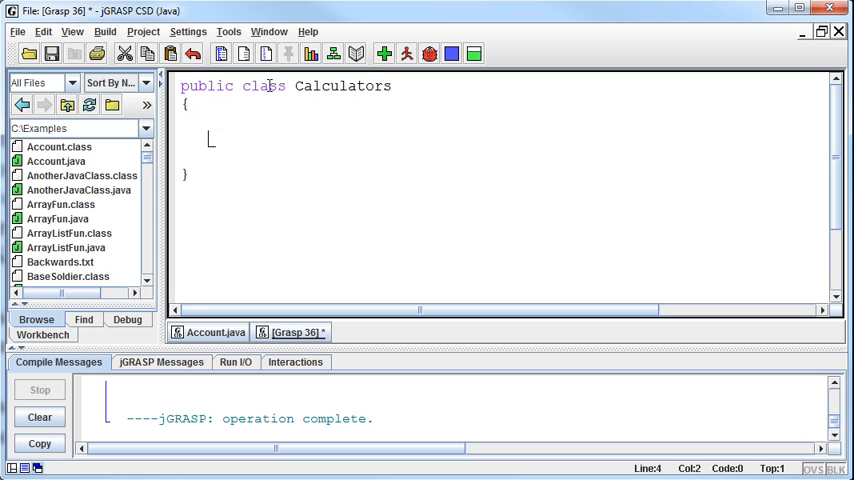
type("puvli")
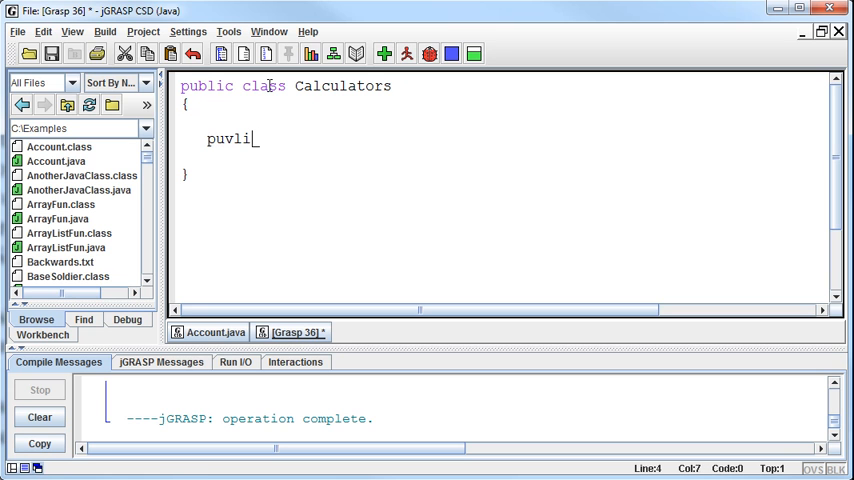
type("public void")
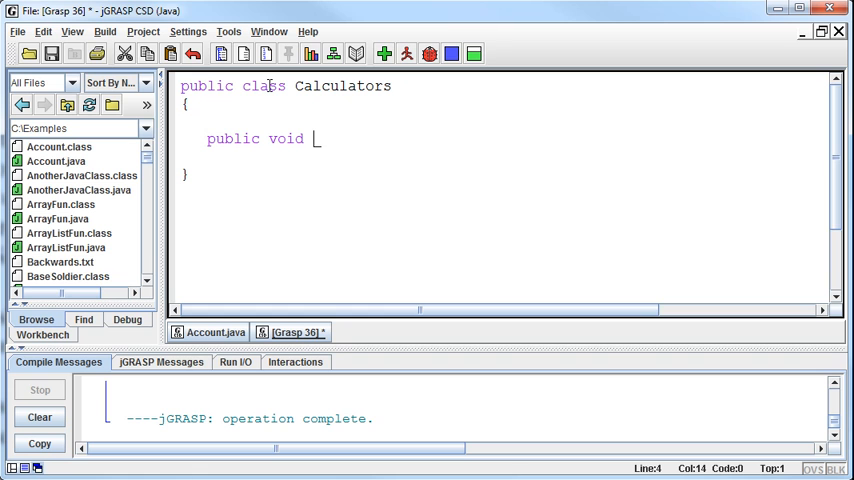
type("compoundInt")
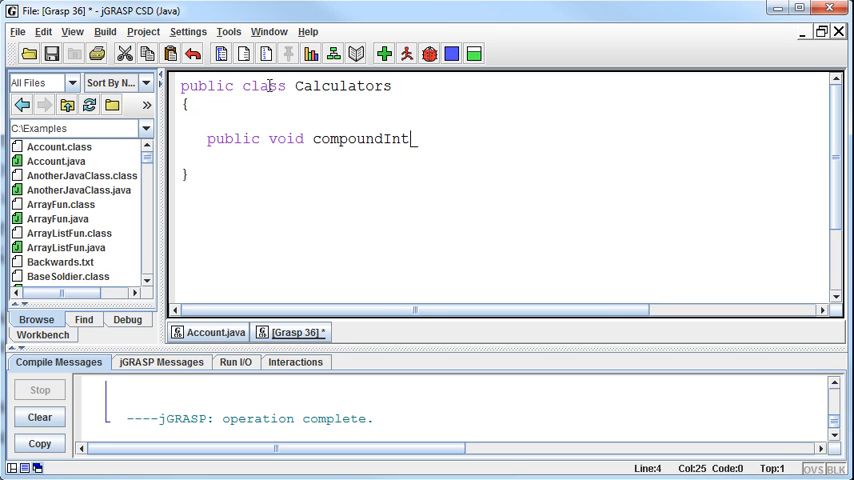
type("erest")
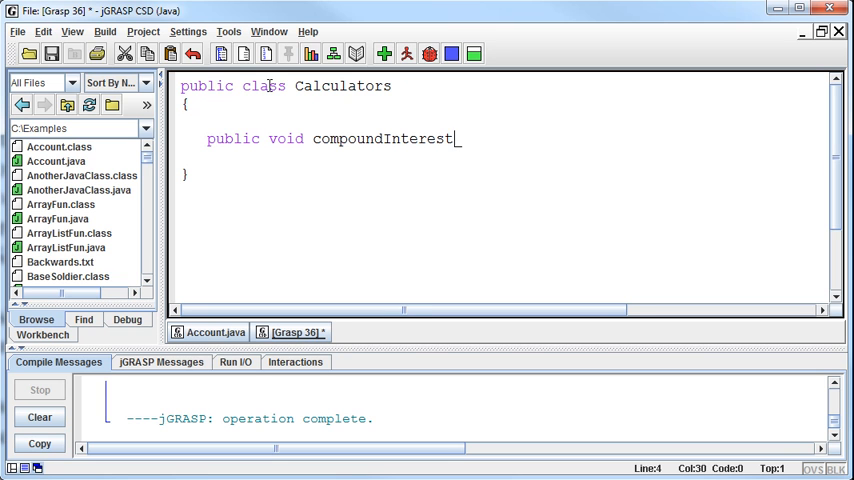
type("()")
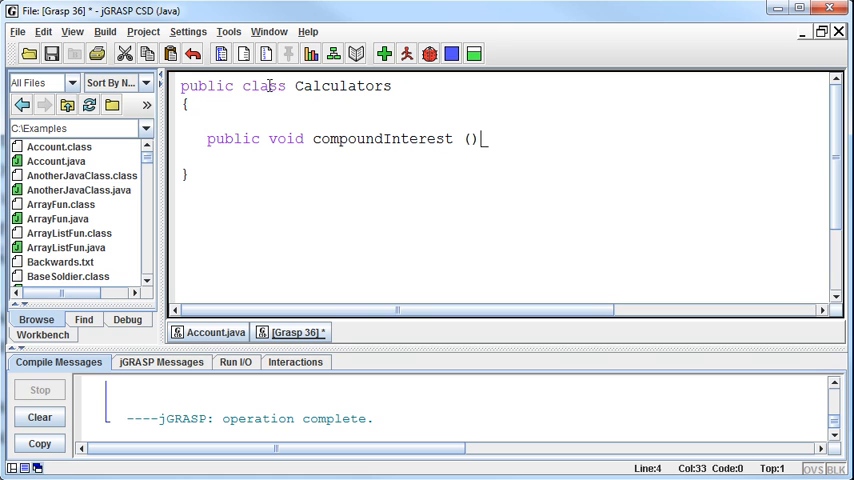
type("bala")
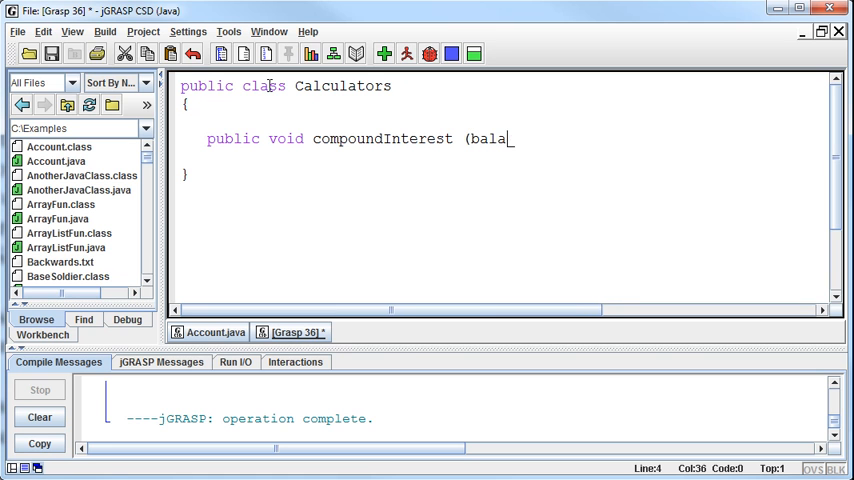
type("double")
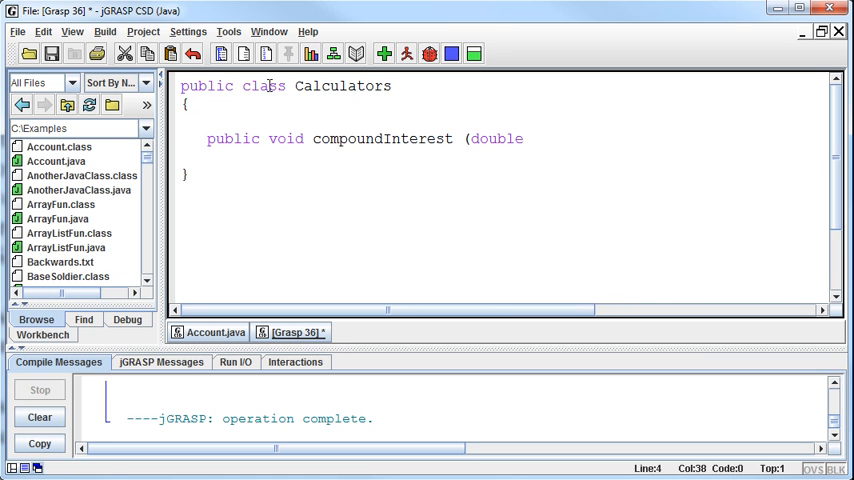
type("balance")
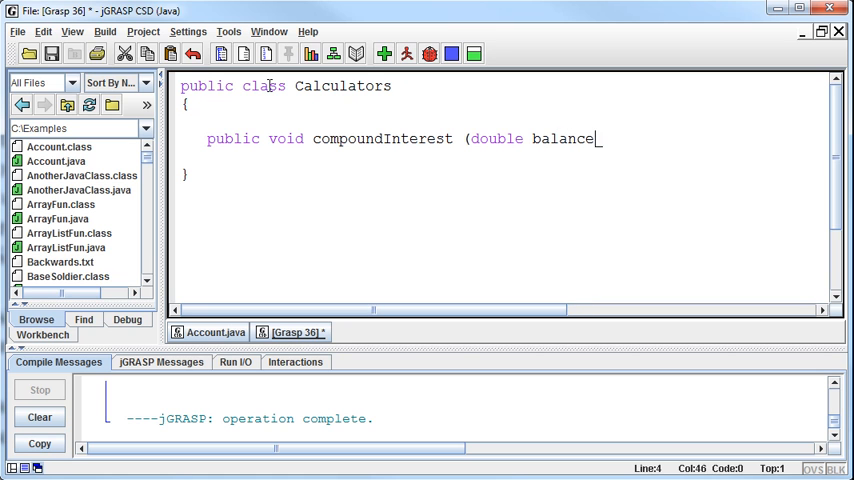
key("enter")
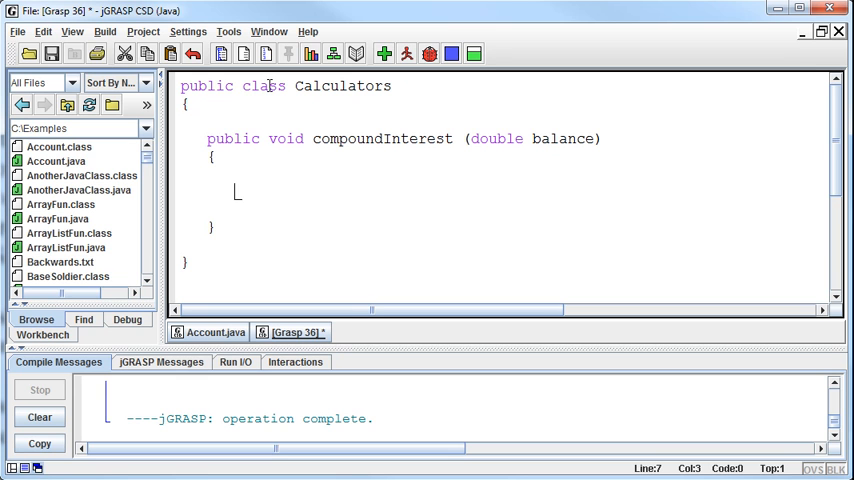
left_click(213, 332)
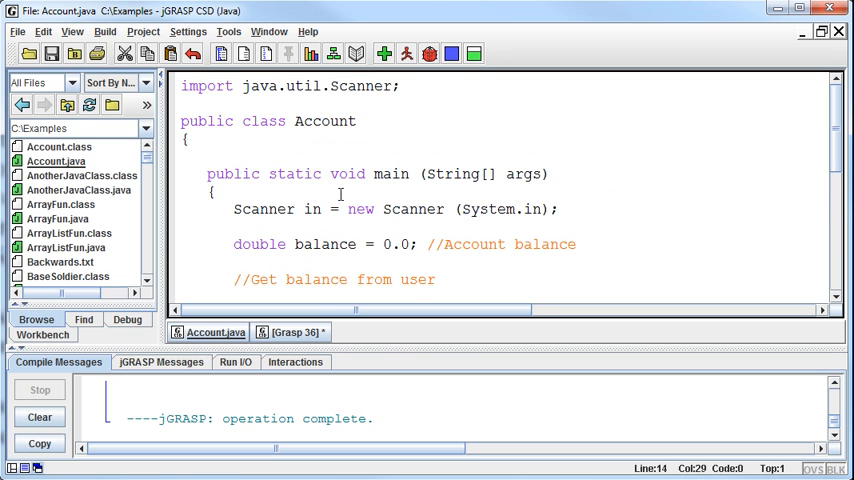
left_click(291, 332)
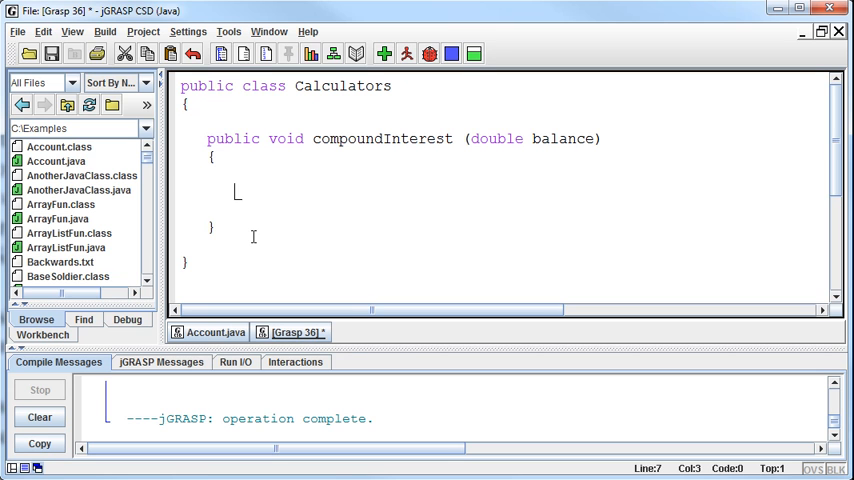
- Declare 'double interestRate = 0.0;' inside compoundInterest
type("double i")
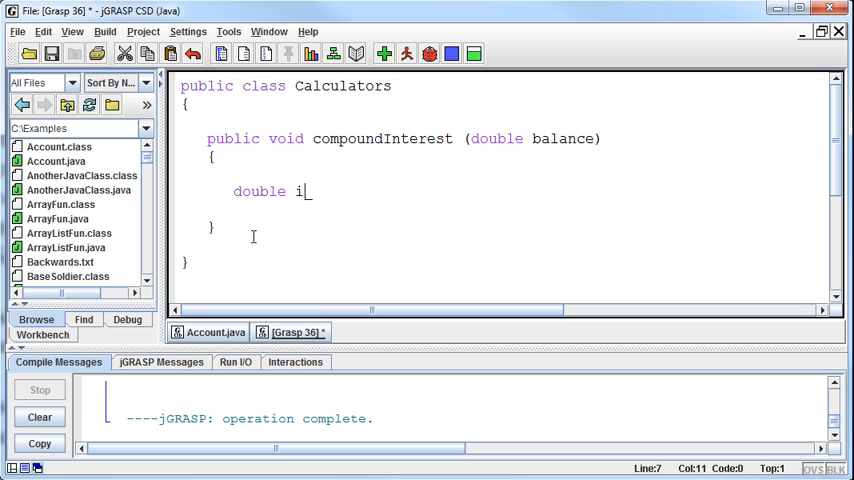
type("nterest")
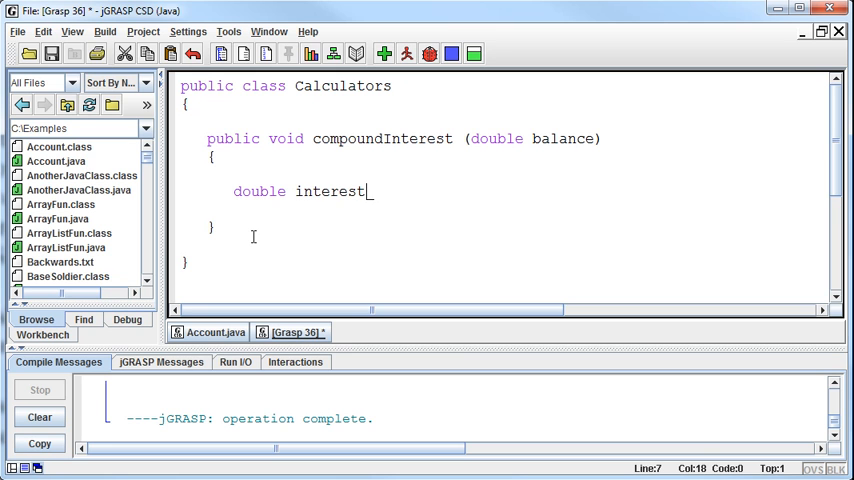
type("Rate = 0.")
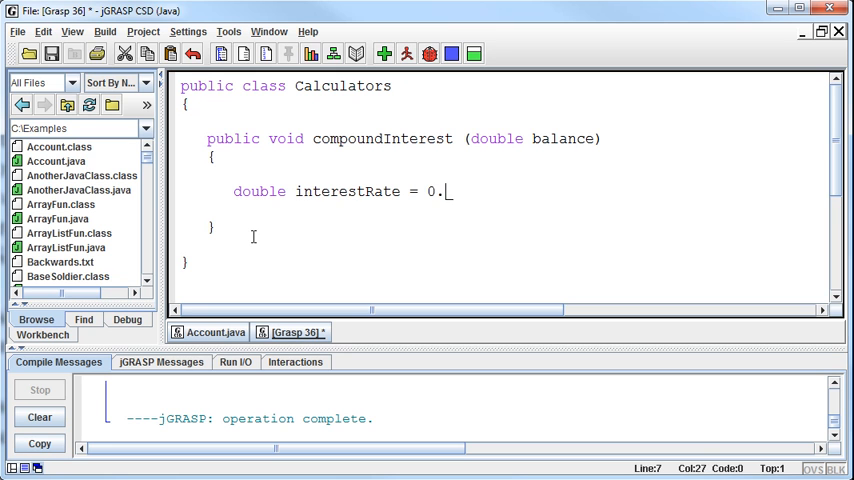
type("0;")
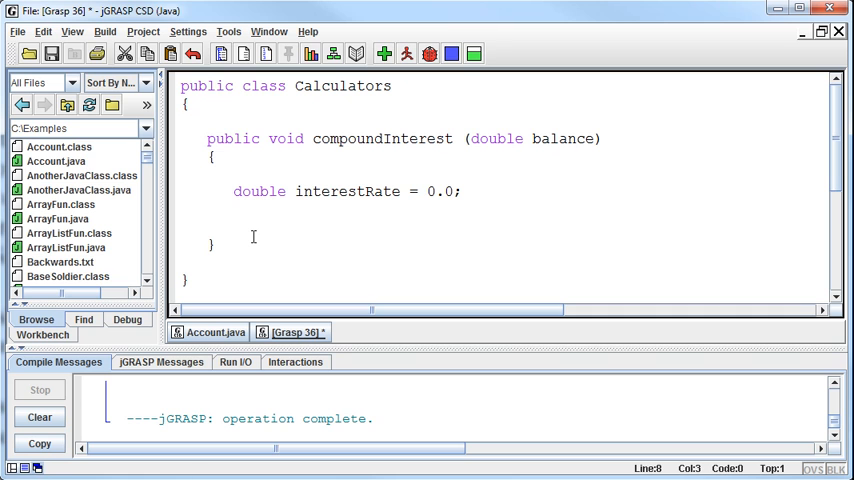
- Declare 'int term = 0;' and add comments 'Term of the interest in years' and 'Rate, represented as a decimal'
type("int te")
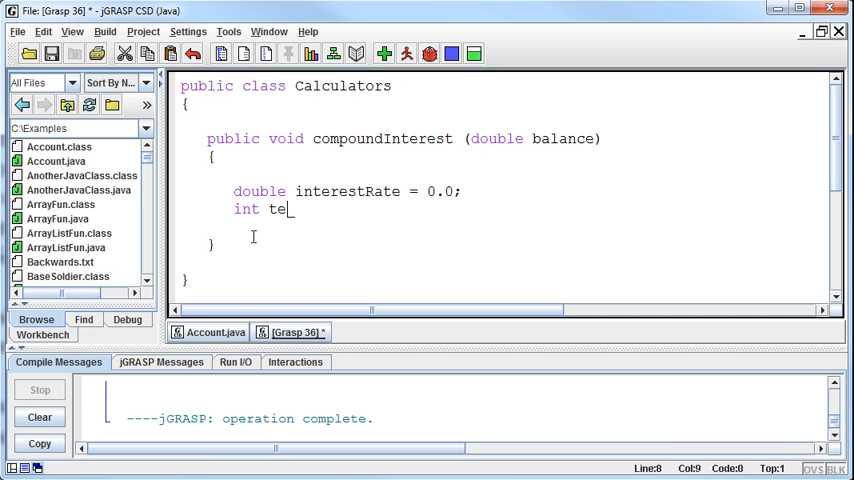
type("rm")
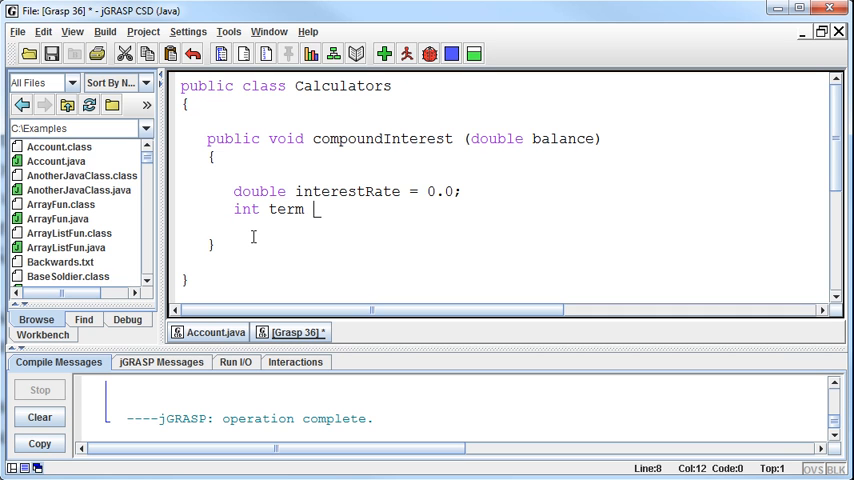
type("= 0; /")
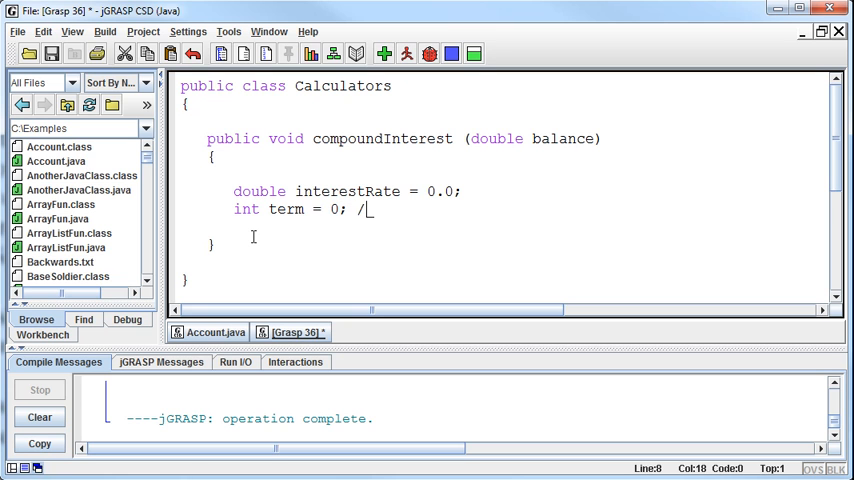
type("/Term of")
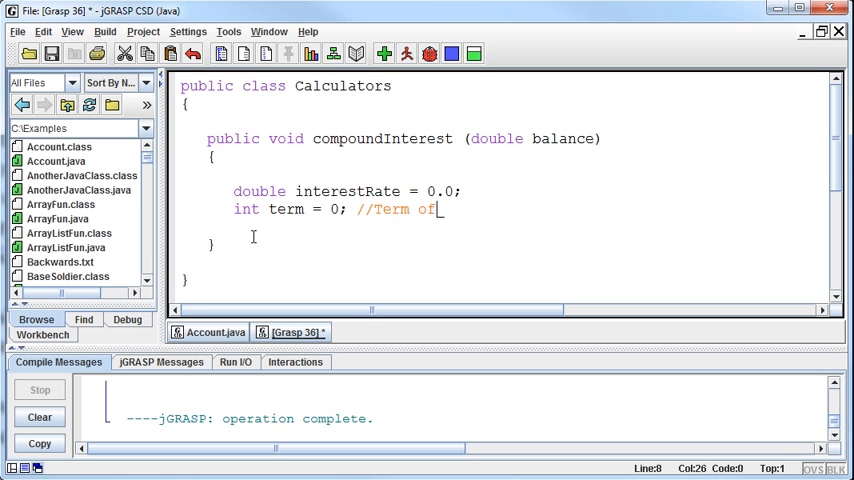
type("the interest")
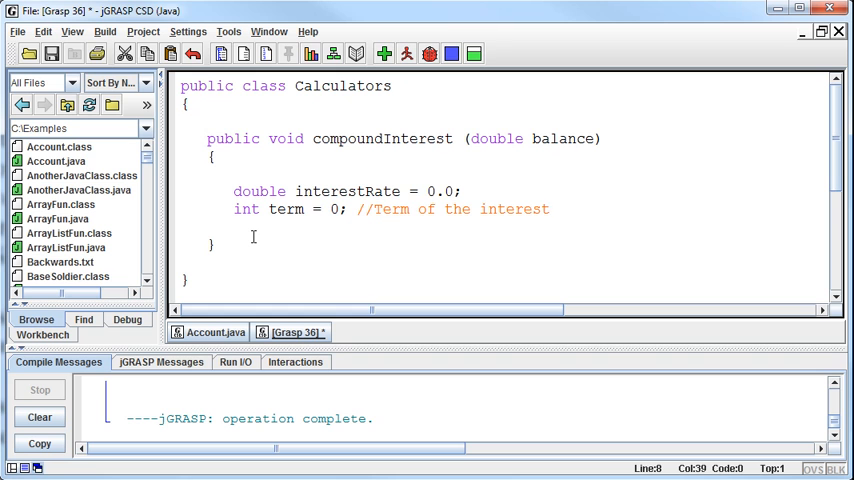
type("//Rat")
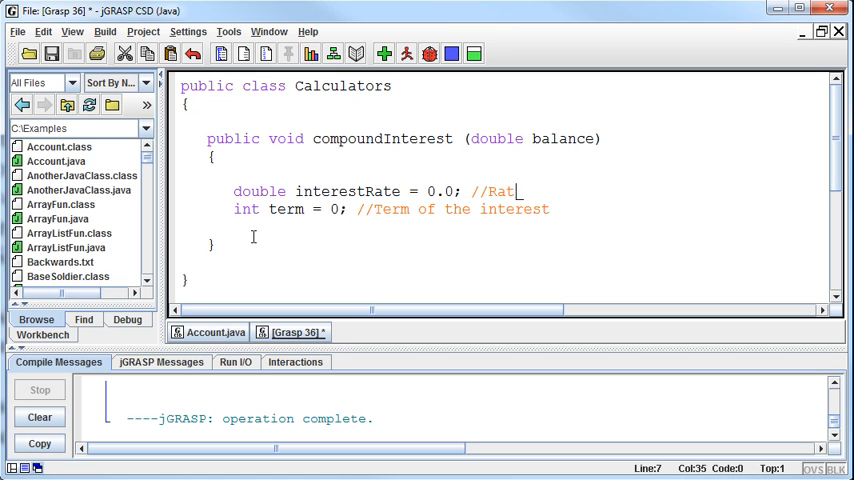
type("e, represented as a decimal")
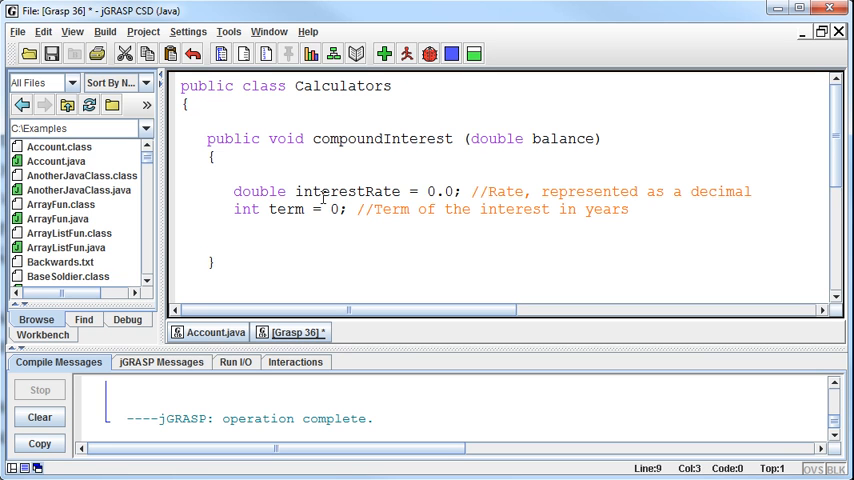
- Add 'double updatedBalance = 0.0;' with the comment '//Calculated balance'
type("double")
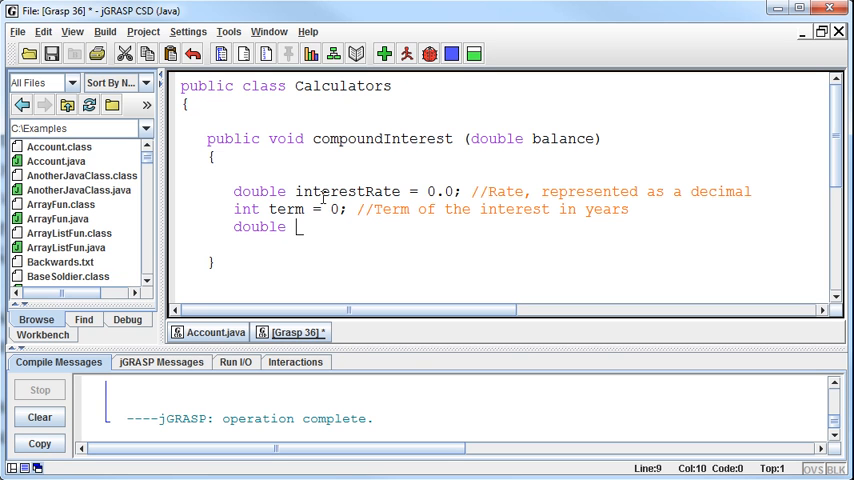
type("upd")
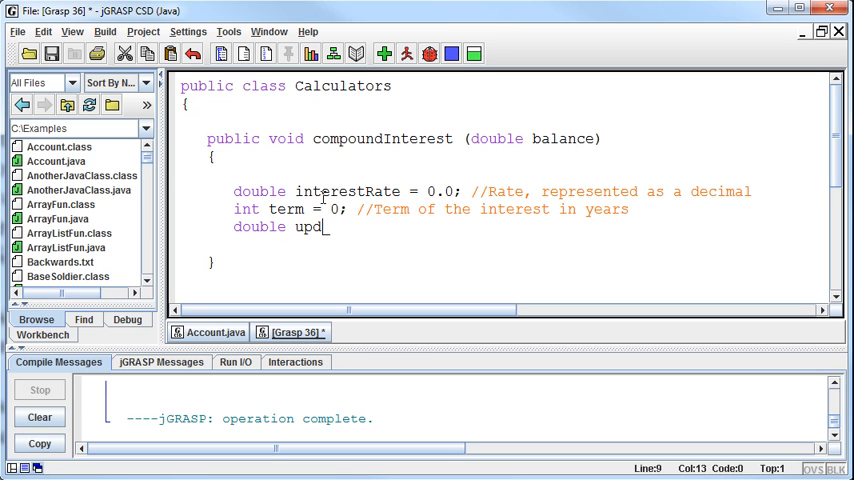
type("atedBalance")
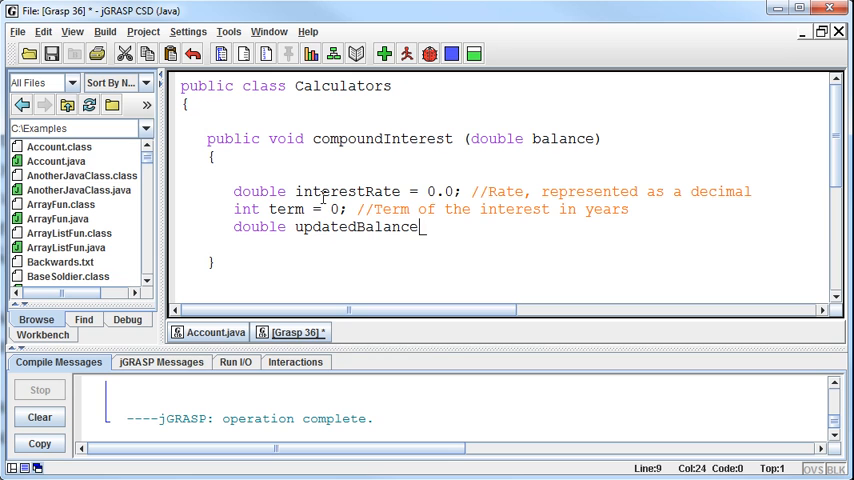
type("= 0.0; //Ca")
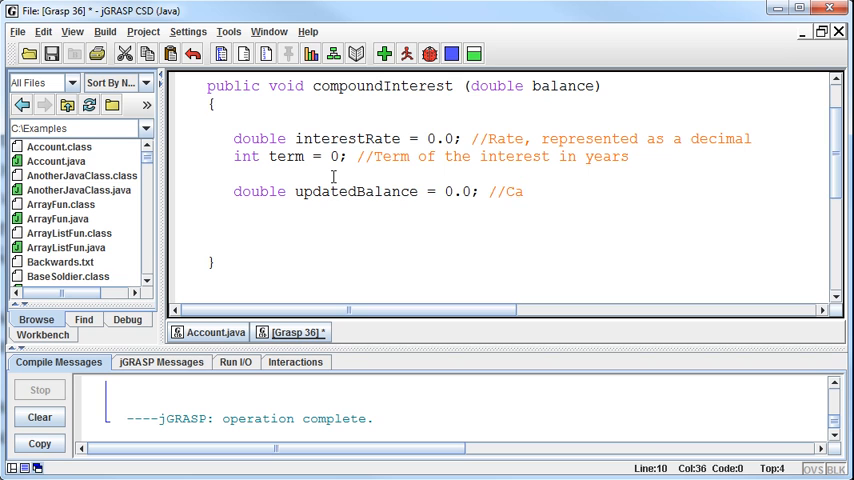
type("lculated")
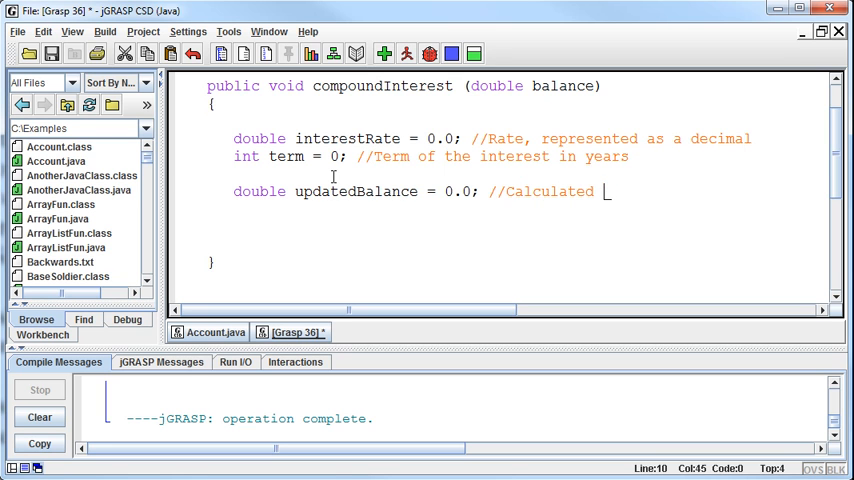
type("balance")
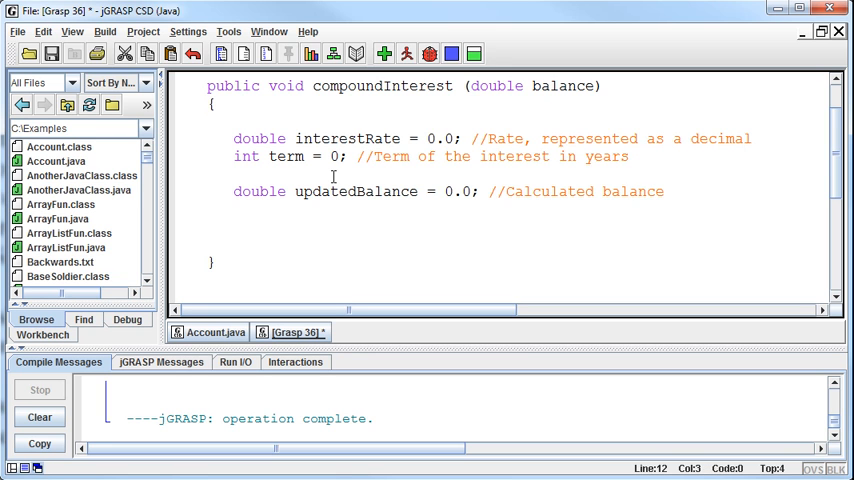
- Add a '//Get more info from the user' comment and print 'What is the interest rate?'
type("//")
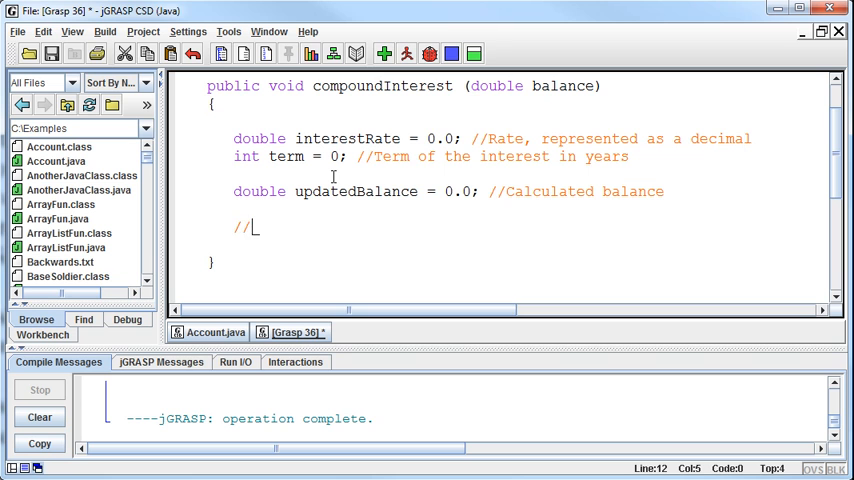
type("Get more info from the user")
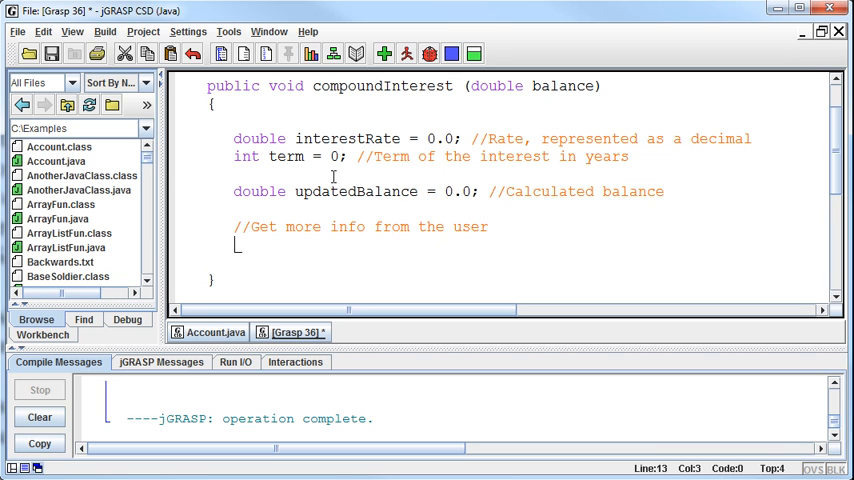
type("System.out.println(")
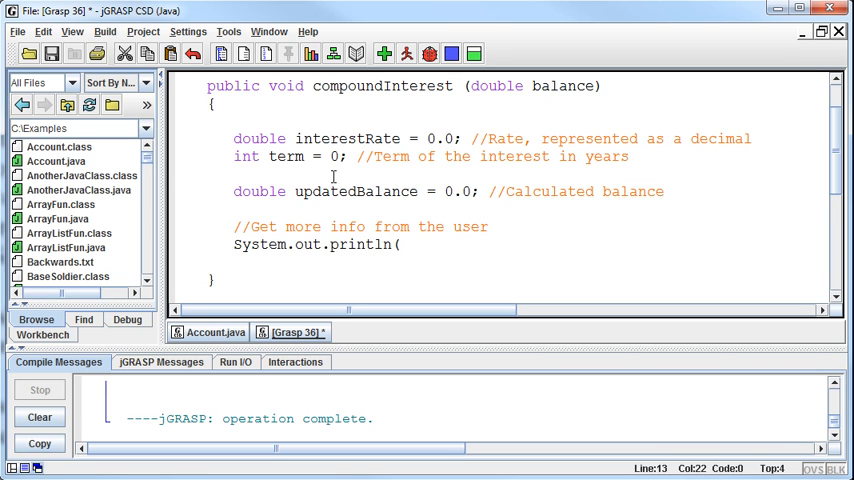
type("\"What is the r")
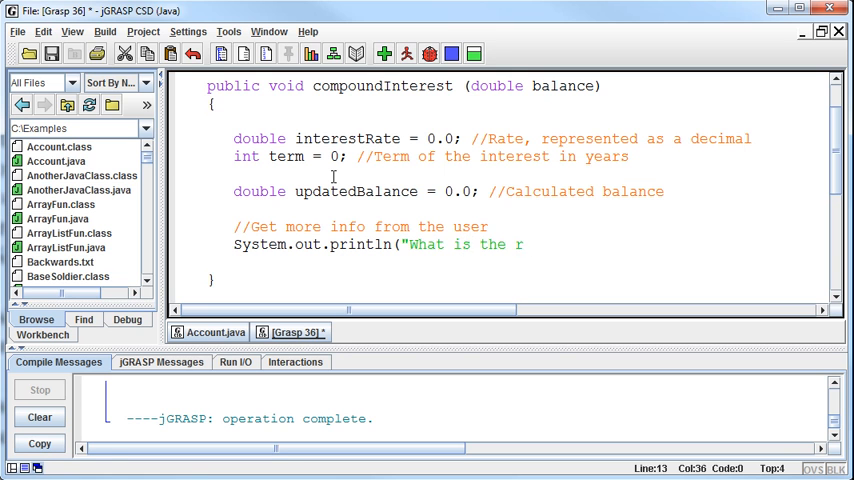
type("interest rate")
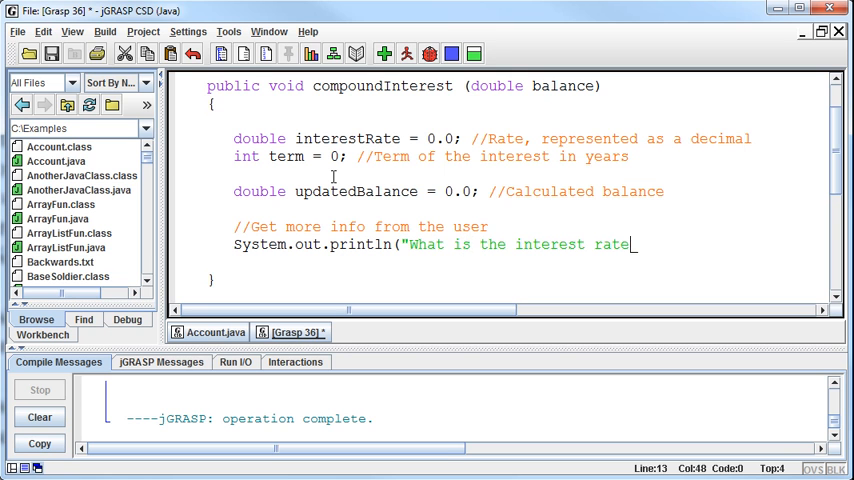
type("?\");")
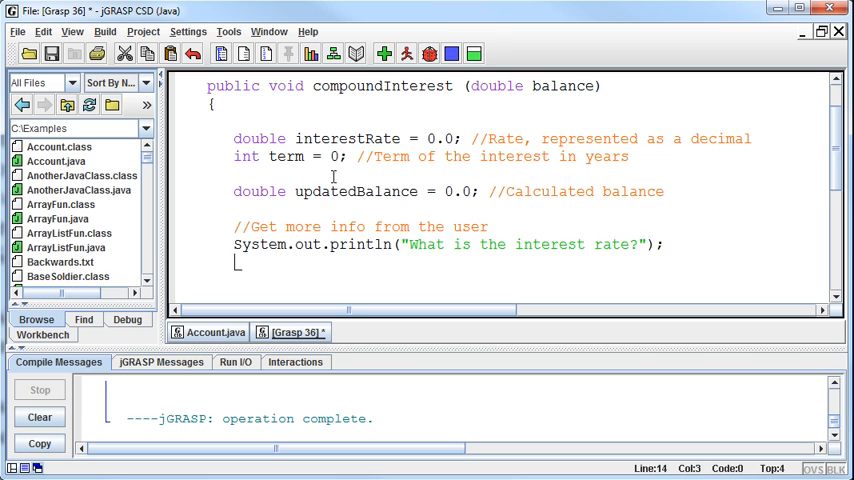
- Begin an interestRate line below the interest rate question
type("interestRA")
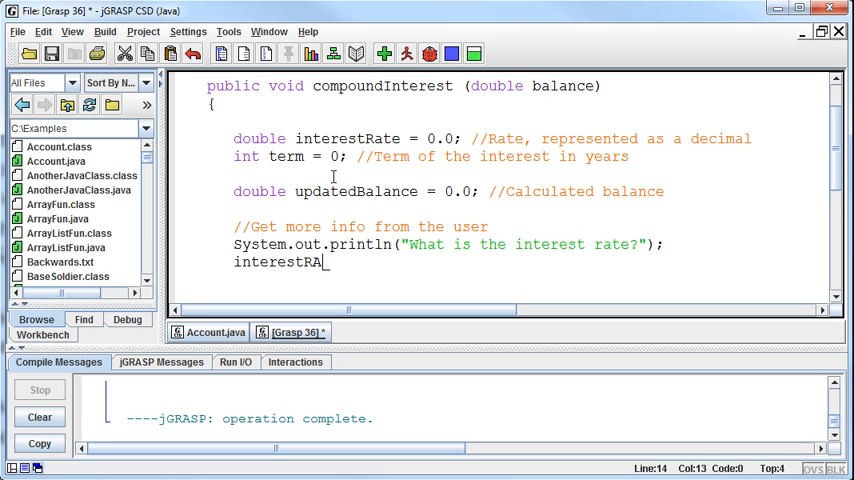
type("te")
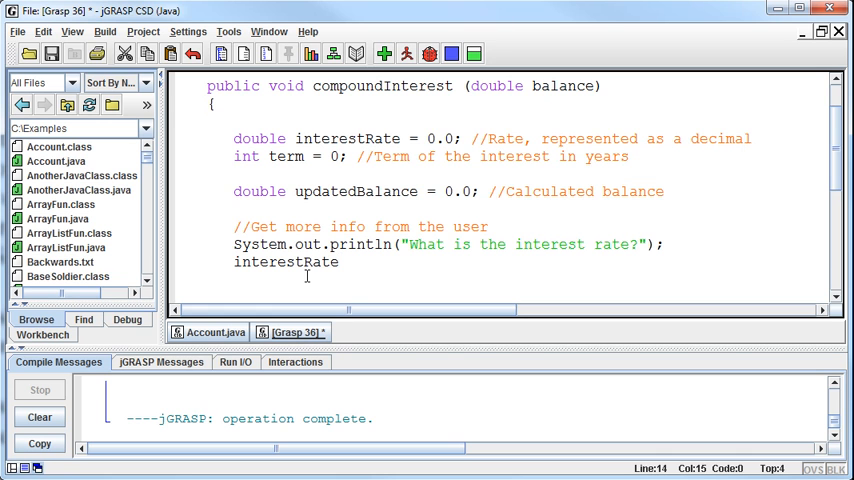
scroll("up", 3)
type("i")
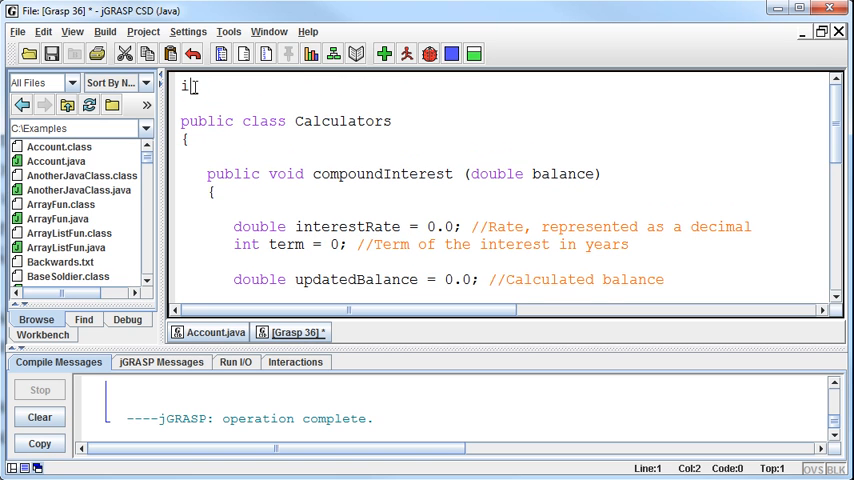
- Add import java.util.Scanner; and begin Scanner in = new Scanner(System.in) in compoundInterest
type("mport java.utk")
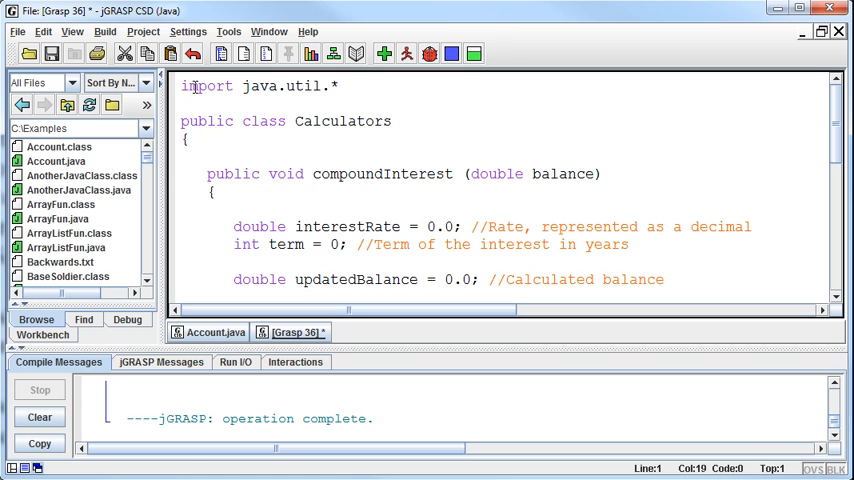
type("Scanner;")
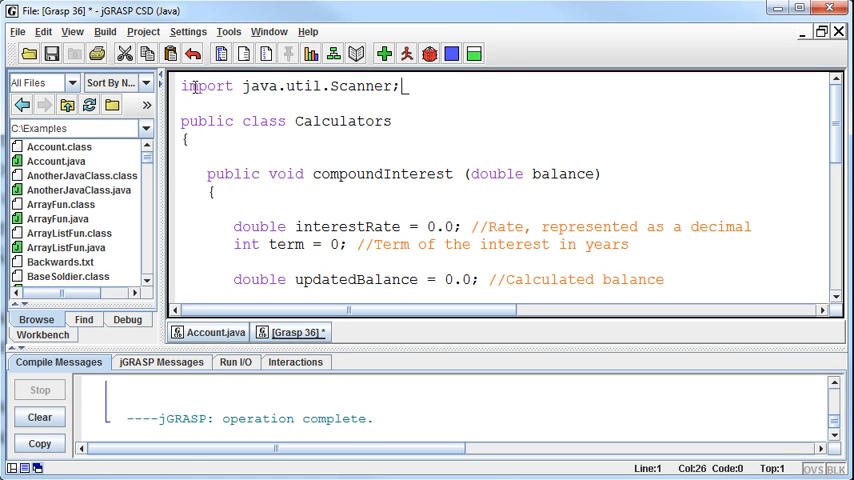
type("Scanner in = new")
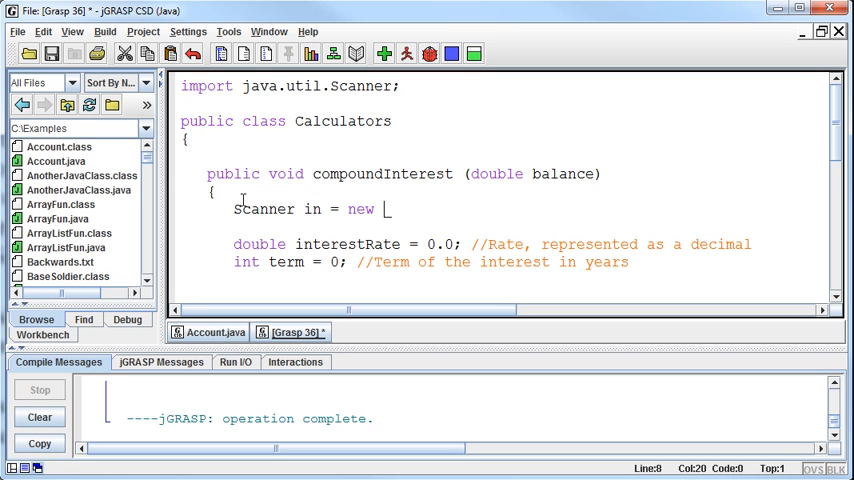
type("Scanner (System.i")
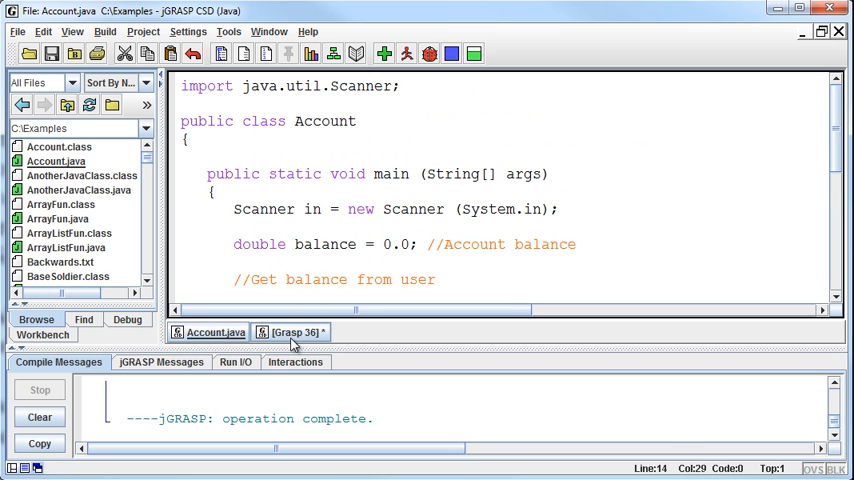
left_click(290, 331)
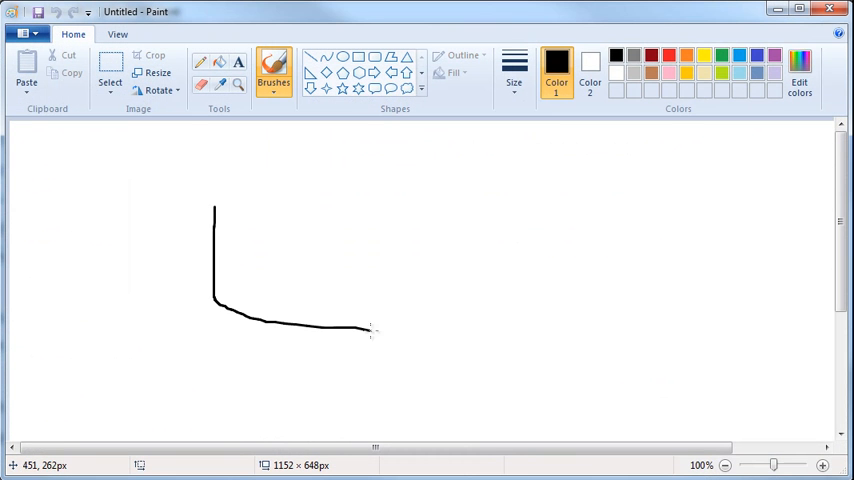
- Freehand-draw a large rounded outline in Paint with small boxes inside it
left_click_drag(370, 330, 215, 205)
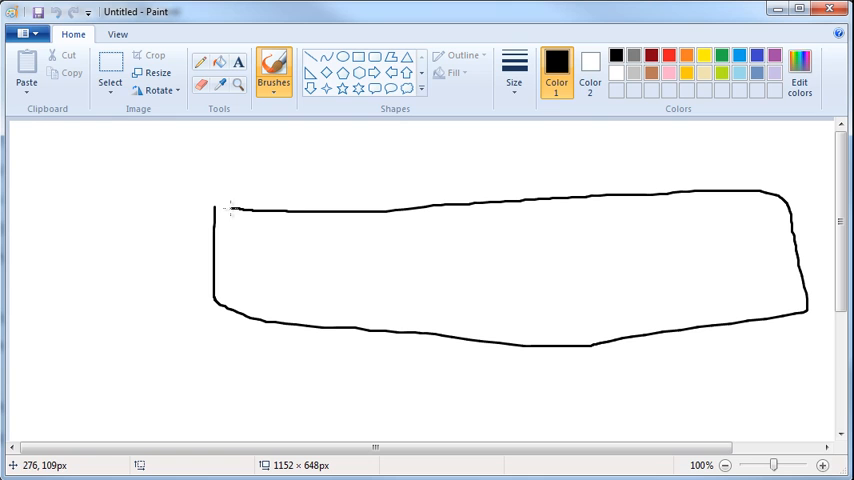
left_click_drag(291, 235, 390, 263)
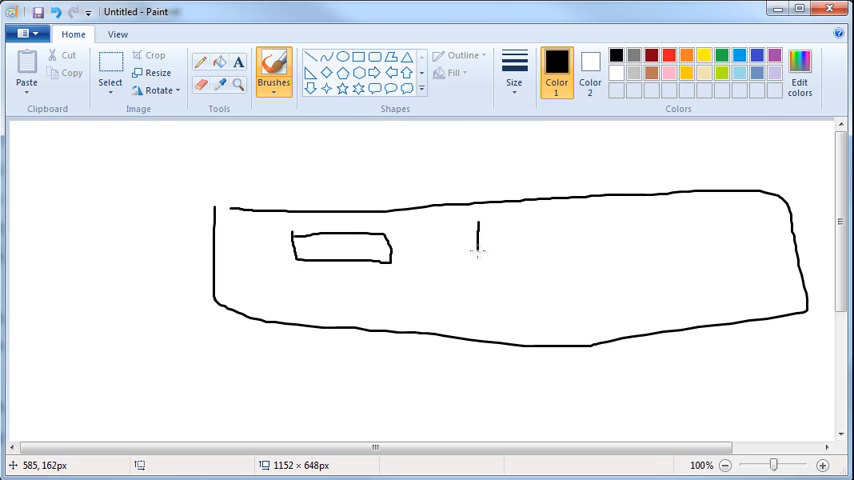
left_click_drag(477, 227, 560, 255)
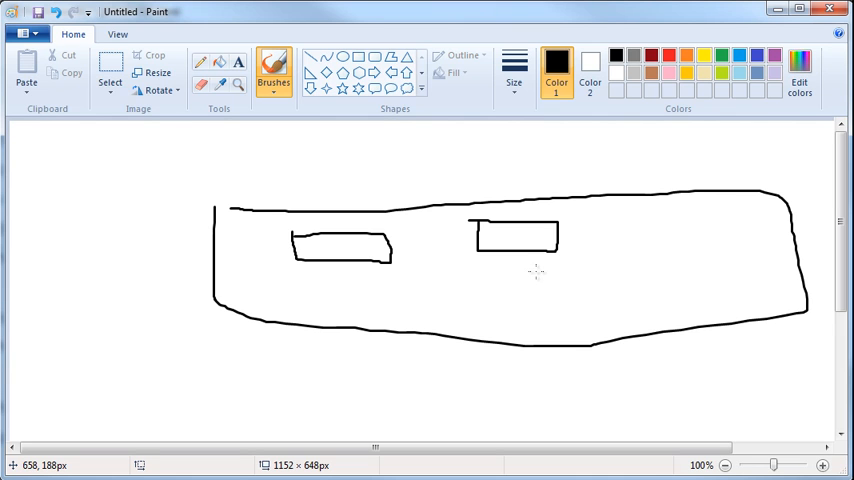
left_click_drag(455, 272, 525, 300)
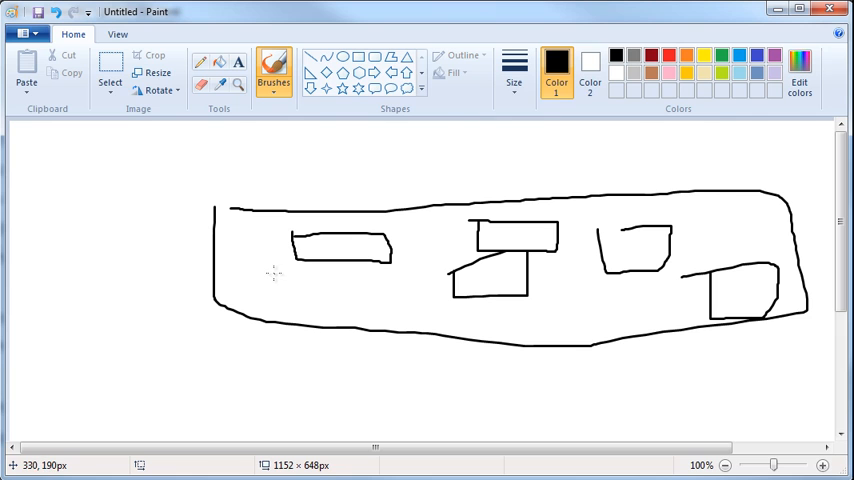
left_click_drag(270, 270, 375, 295)
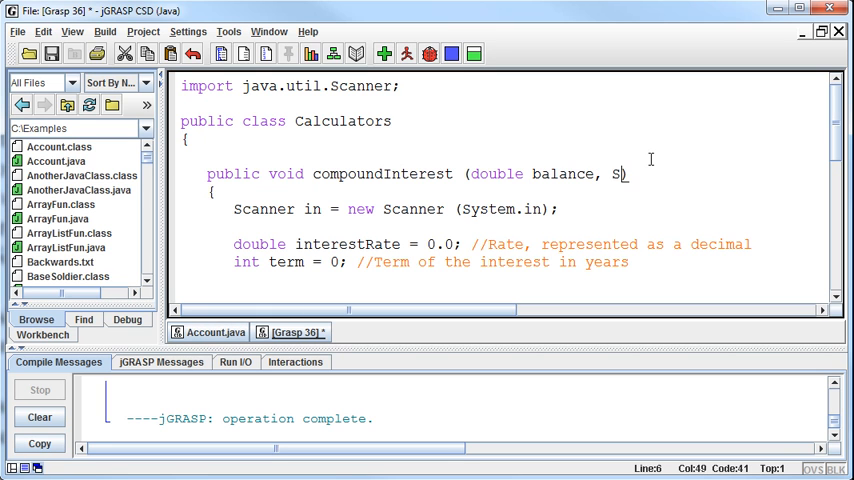
- Finish the Scanner in parameter of compoundInterest, glance at Account.java, then return to Calculators
type("canner")
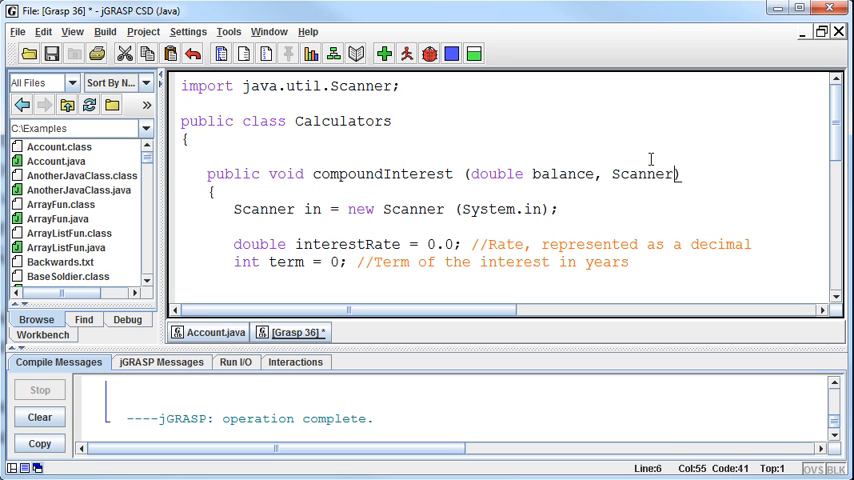
type("in")
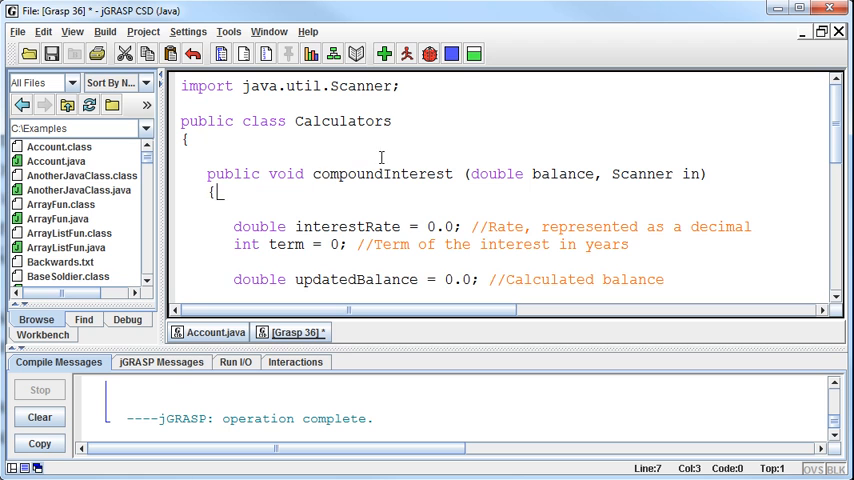
left_click(208, 331)
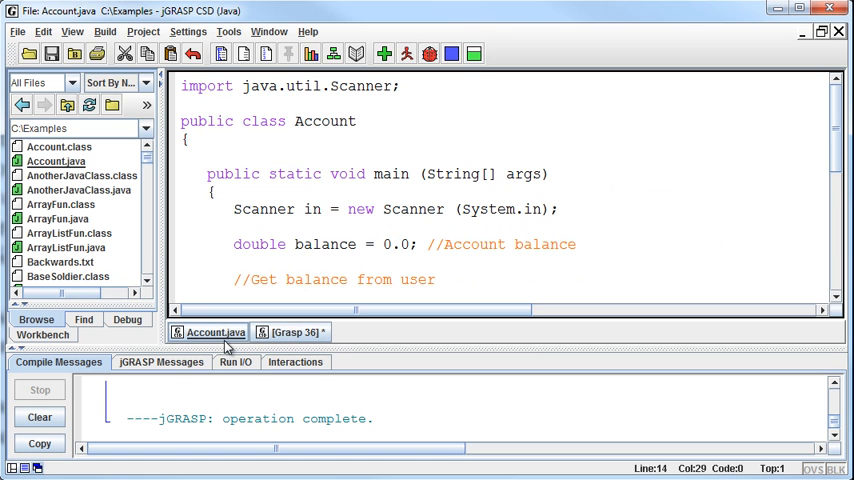
left_click(290, 332)
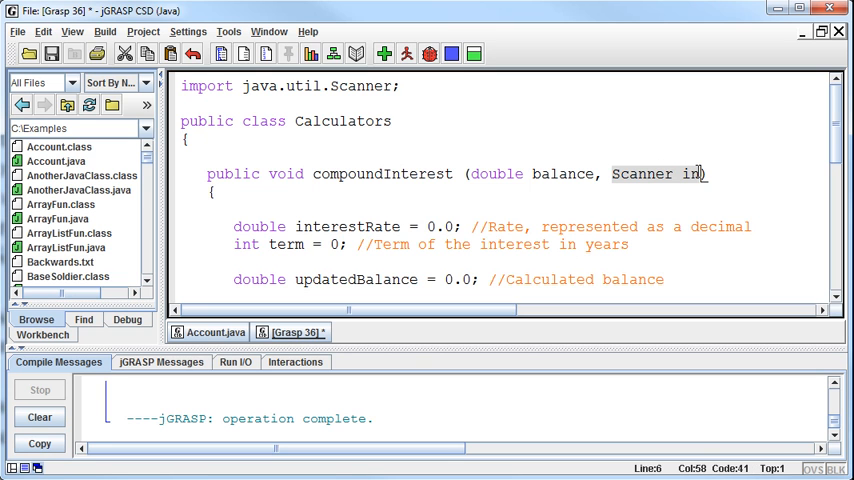
mouse_move(698, 192)
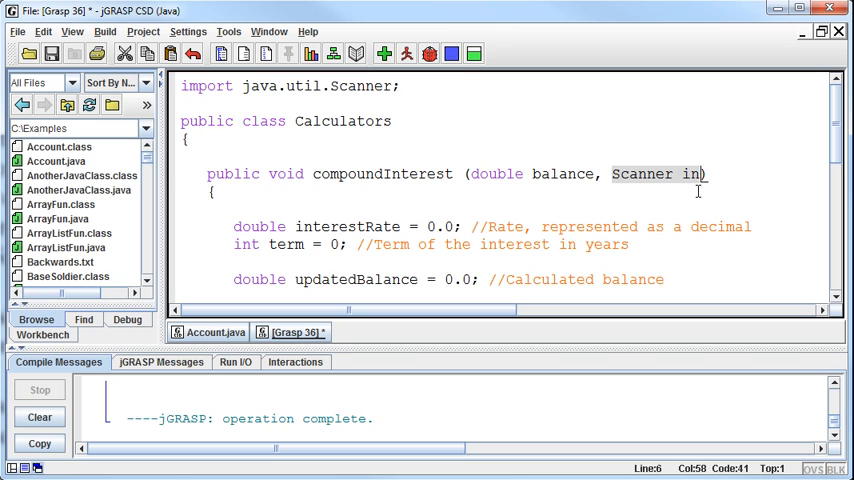
mouse_move(477, 172)
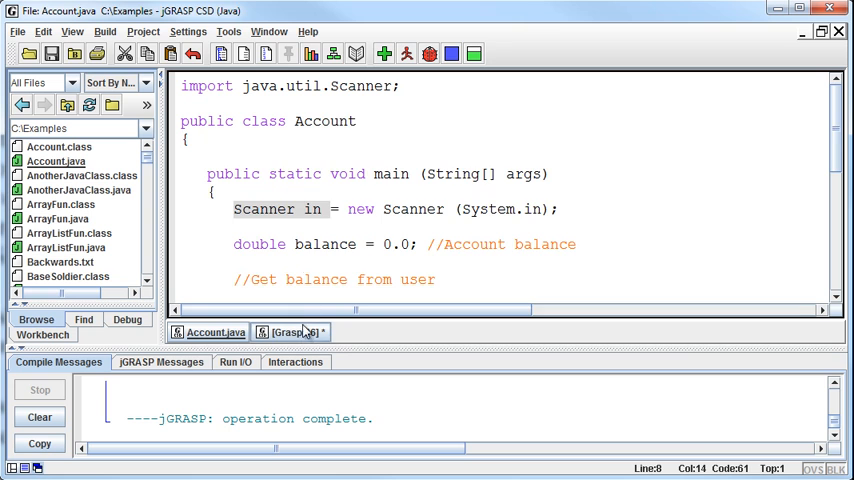
left_click(290, 331)
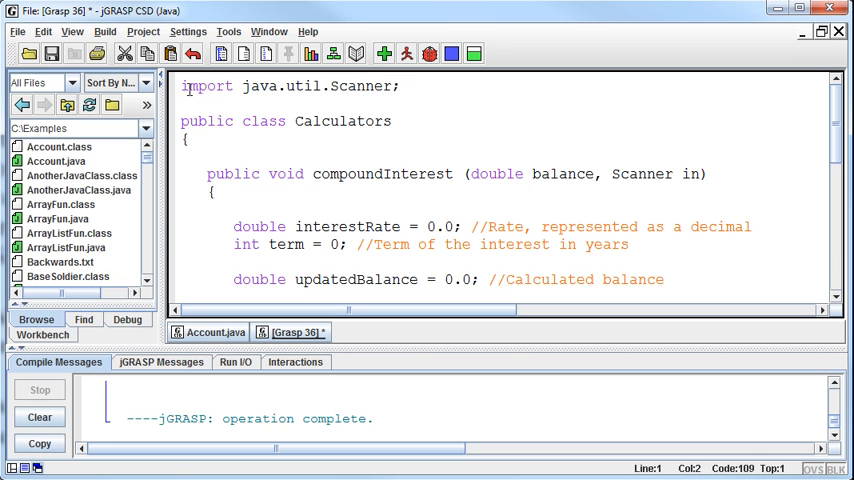
- Compile the Calculators class, saving it as a named file when prompted
left_click(310, 54)
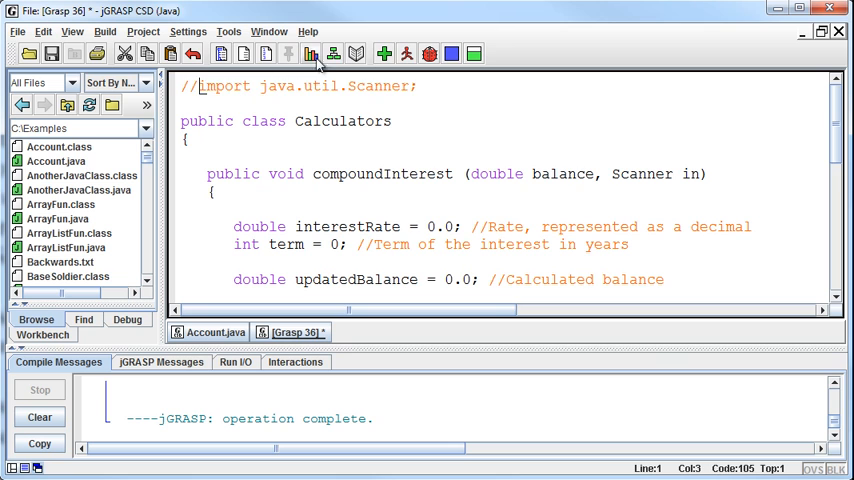
left_click(310, 54)
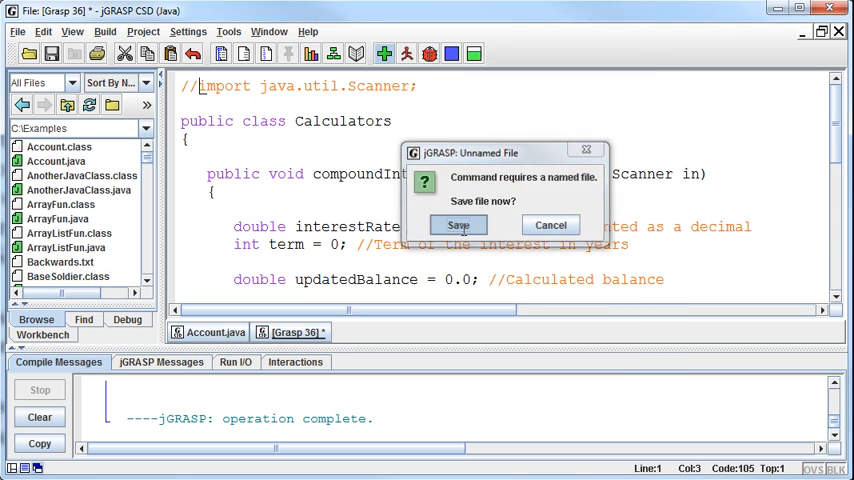
left_click(459, 224)
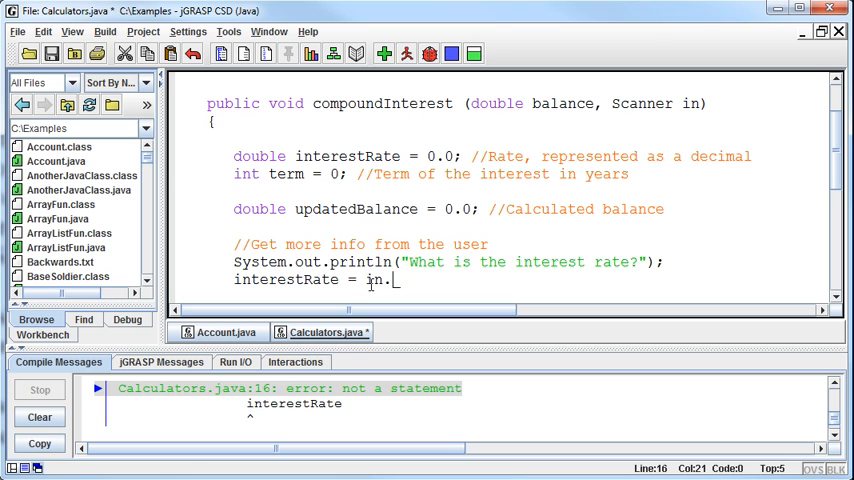
- Complete interestRate = in.nextDouble(); and recompile Calculators with the Scanner import restored
type("nextDouble")
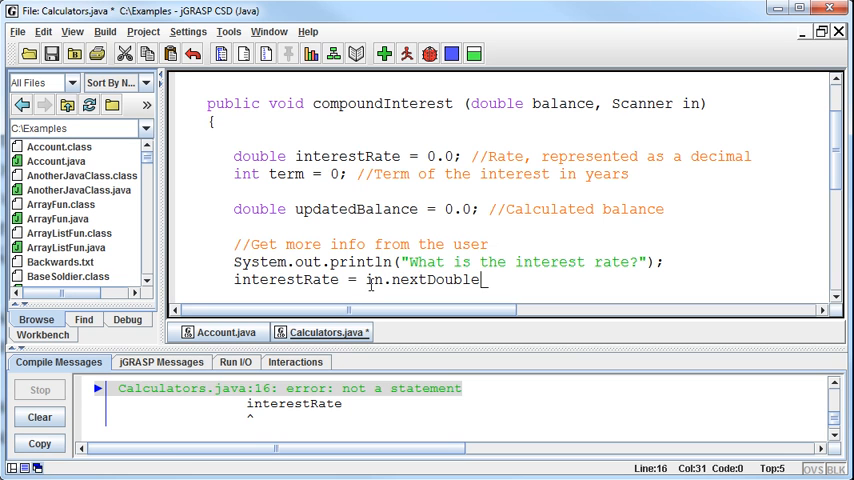
type("();")
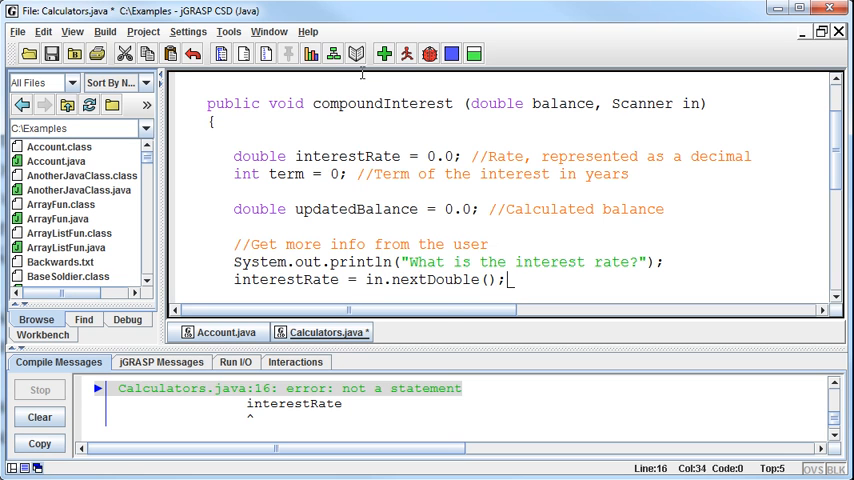
left_click(406, 54)
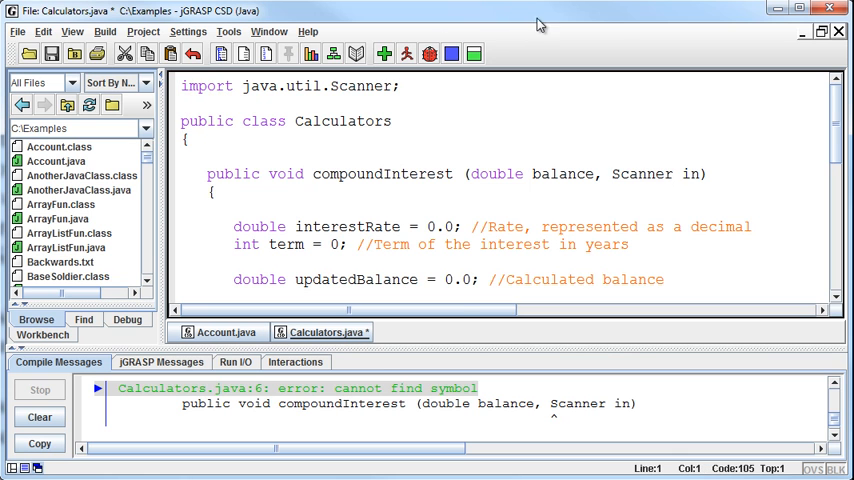
left_click(407, 54)
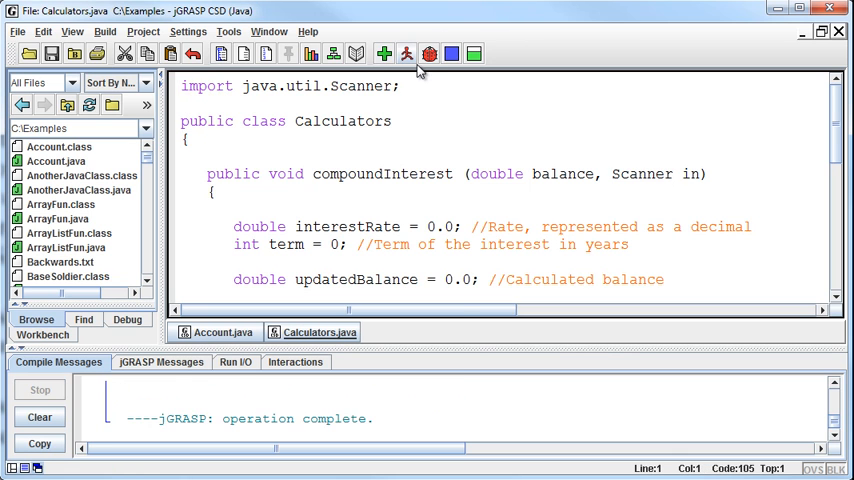
- Check the in parameter against Account.java, then place the cursor after the rate line
double_click(641, 173)
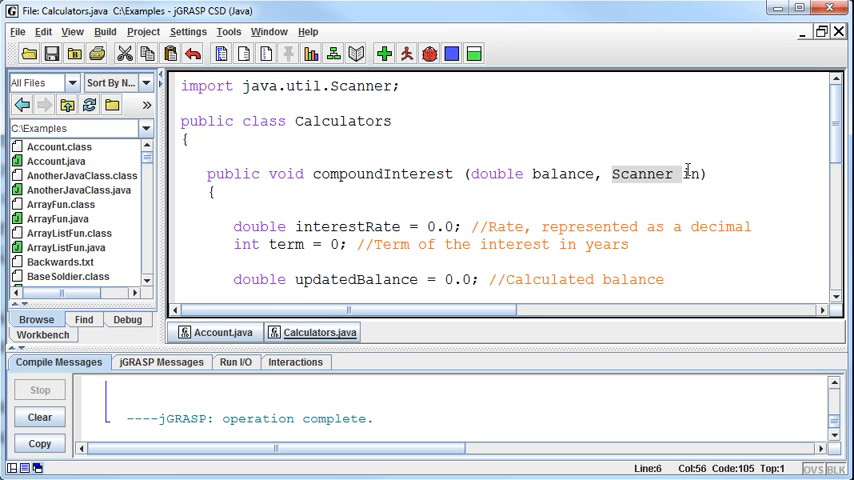
left_click(220, 331)
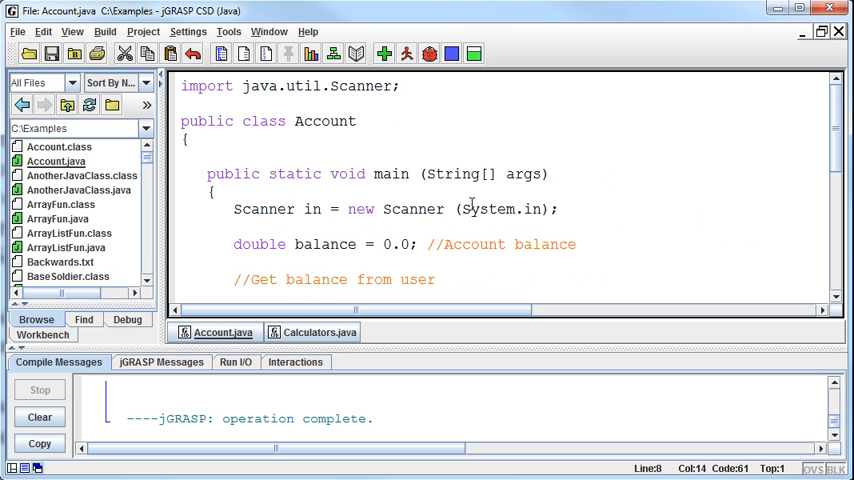
left_click(307, 331)
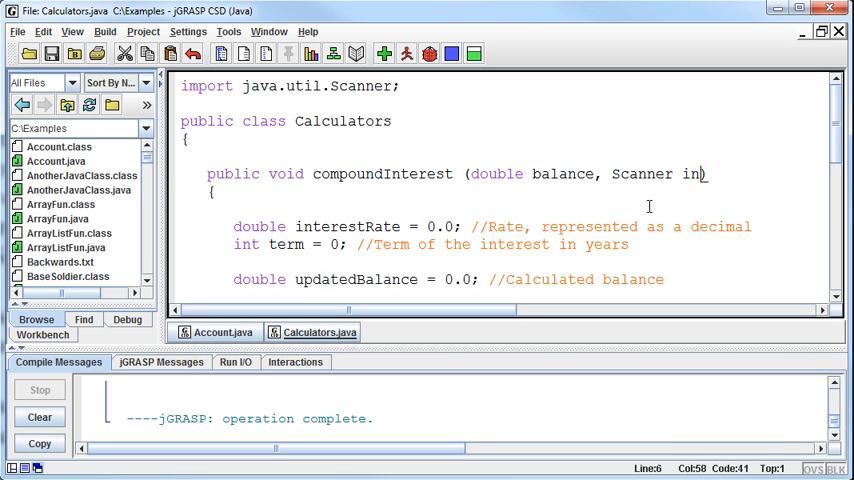
left_click(385, 54)
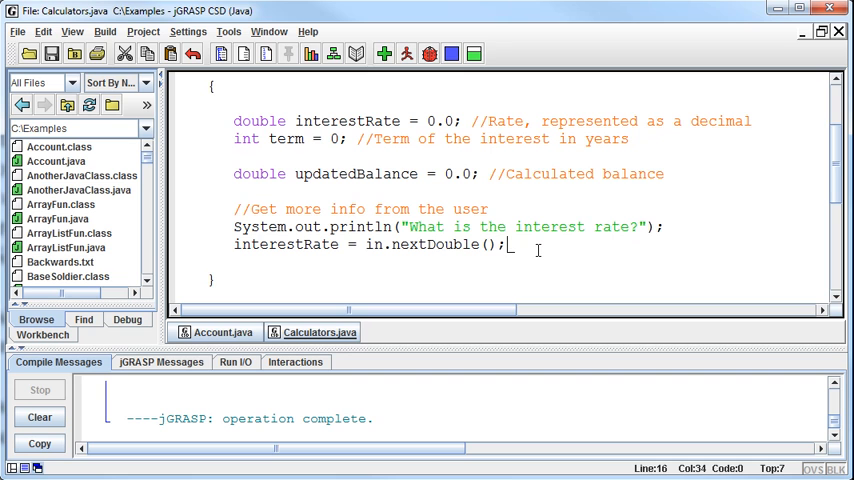
- Print "What is the term (in years)?" and read term with in.nextInt();
type("//")
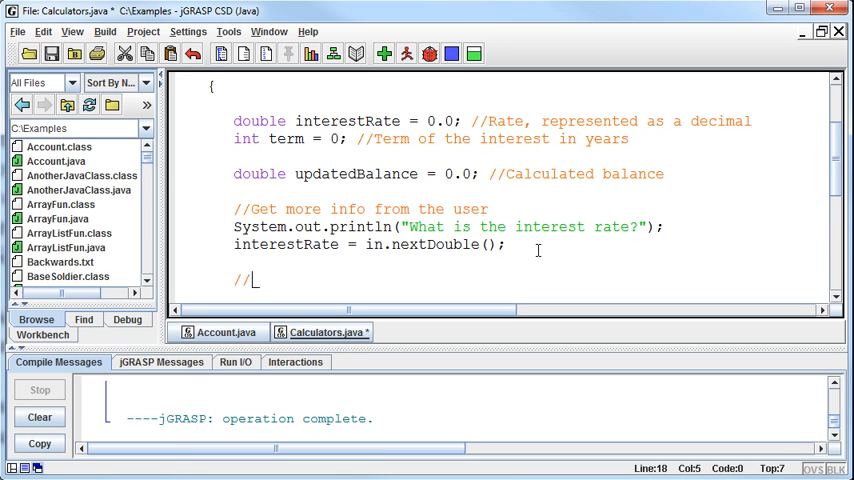
type("s")
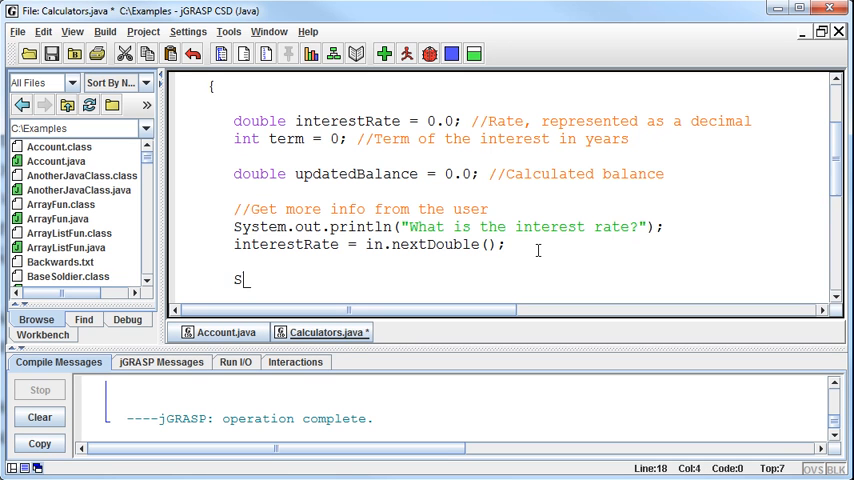
type("ystem.out.println(\"What is the term (in years)?")
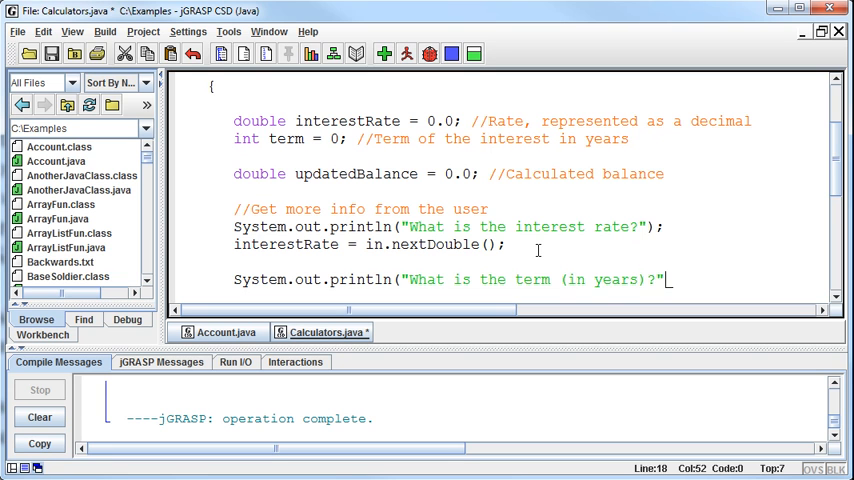
type(");")
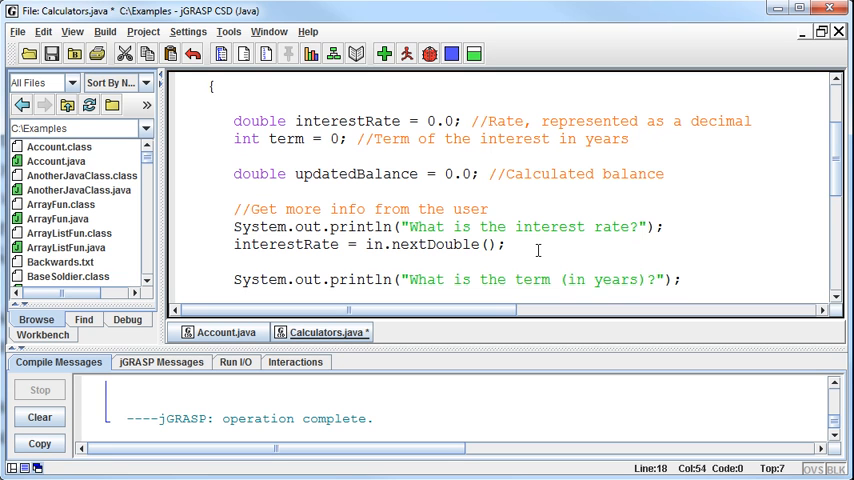
type("term = in.")
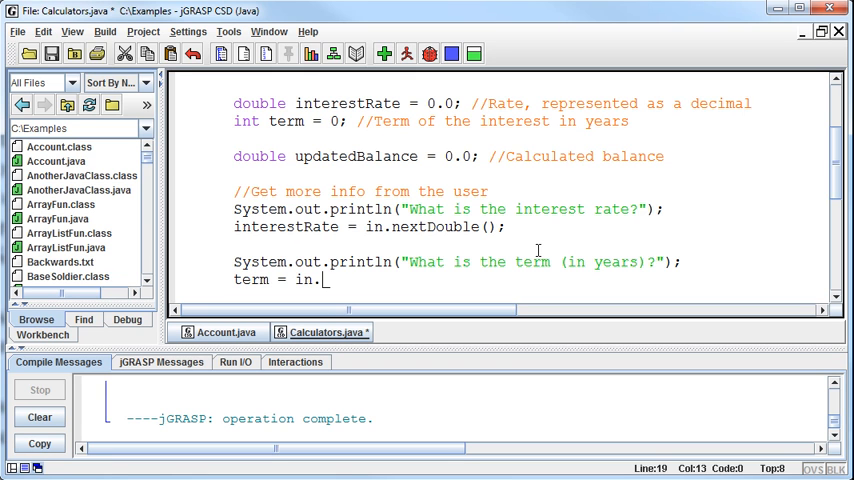
type("nextInt();")
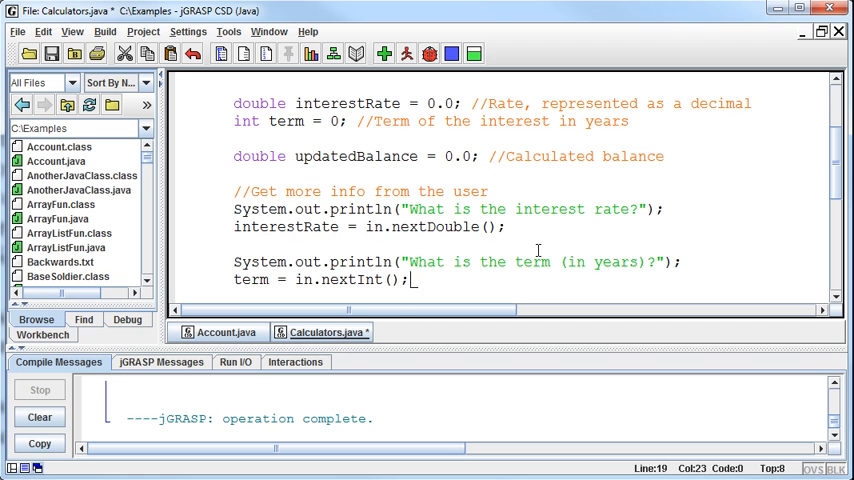
mouse_move(527, 248)
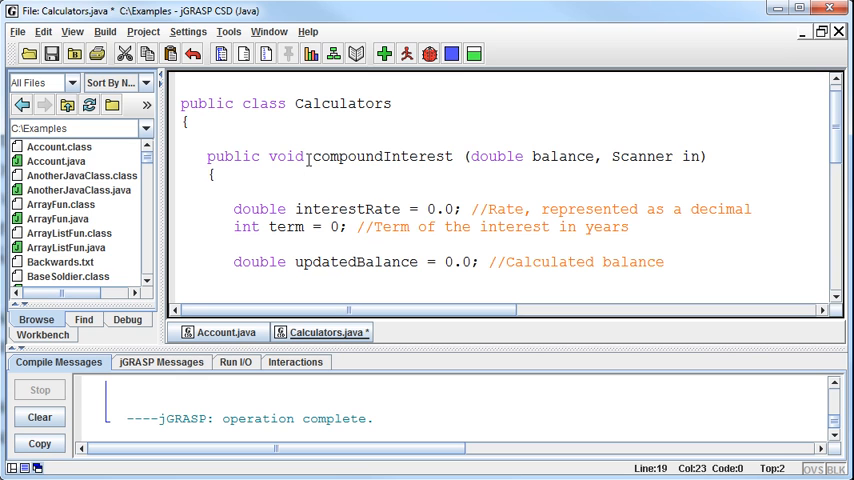
- Select the compoundInterest signature, then switch to the Account class
left_click_drag(311, 156, 705, 156)
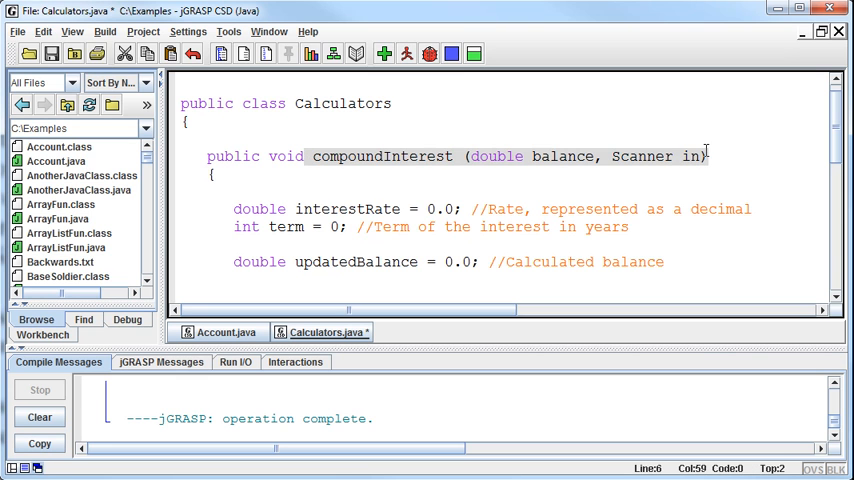
left_click(292, 262)
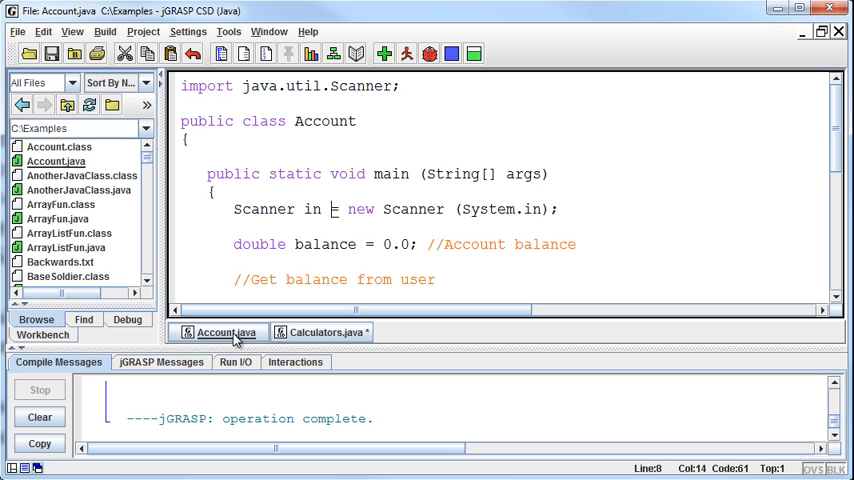
- Add Calculators c = new Calculators(); at the start of main's body
left_click(341, 191)
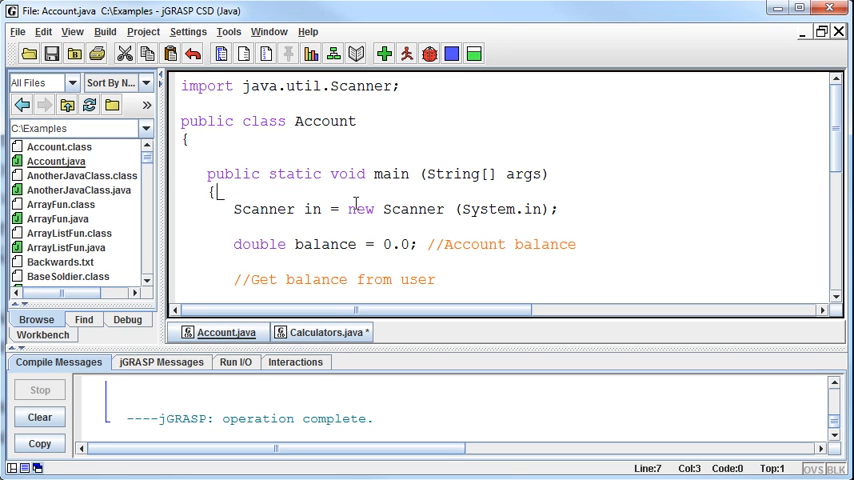
type("c")
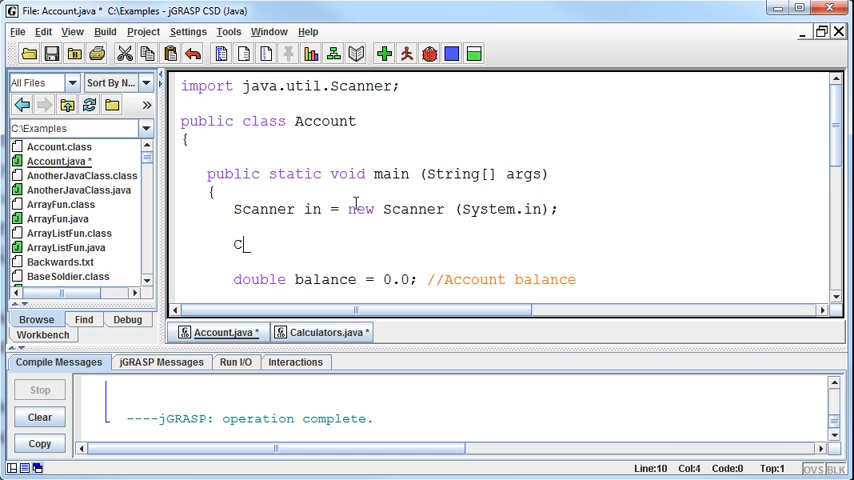
type("alculators")
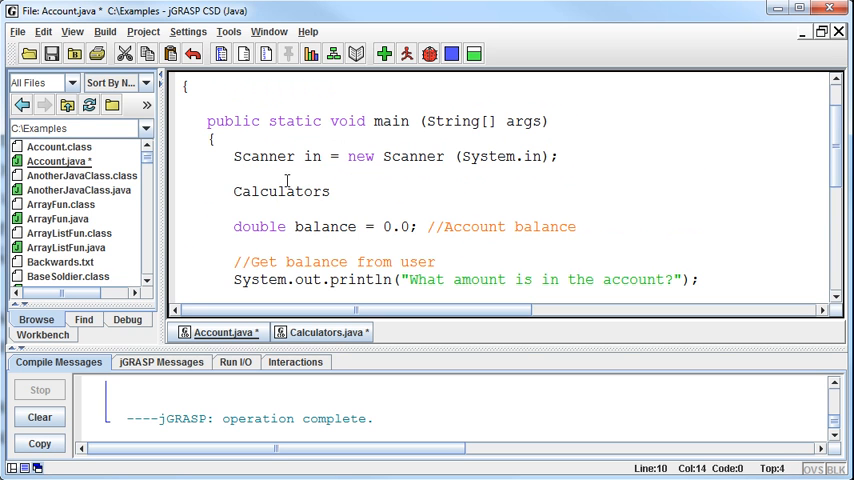
mouse_move(302, 227)
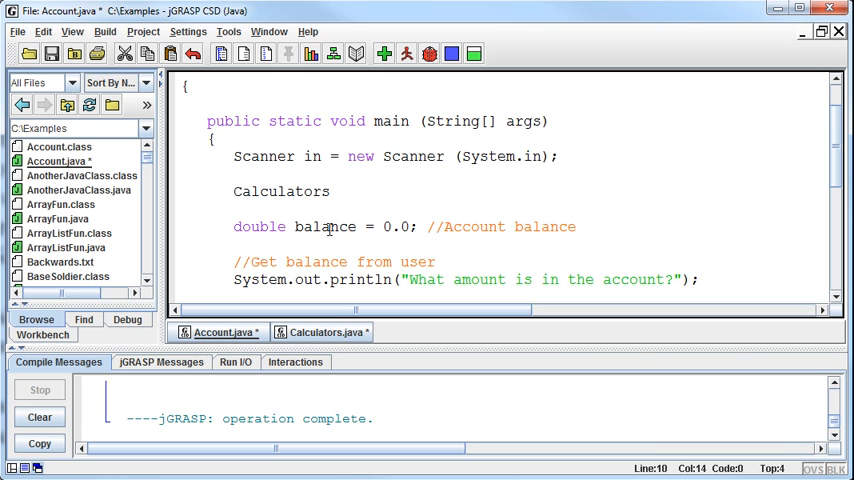
type("bla")
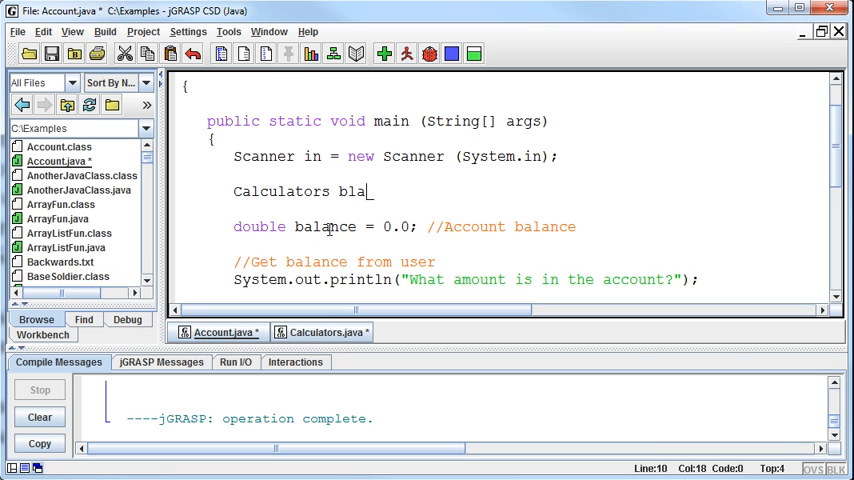
key("BackSpace")
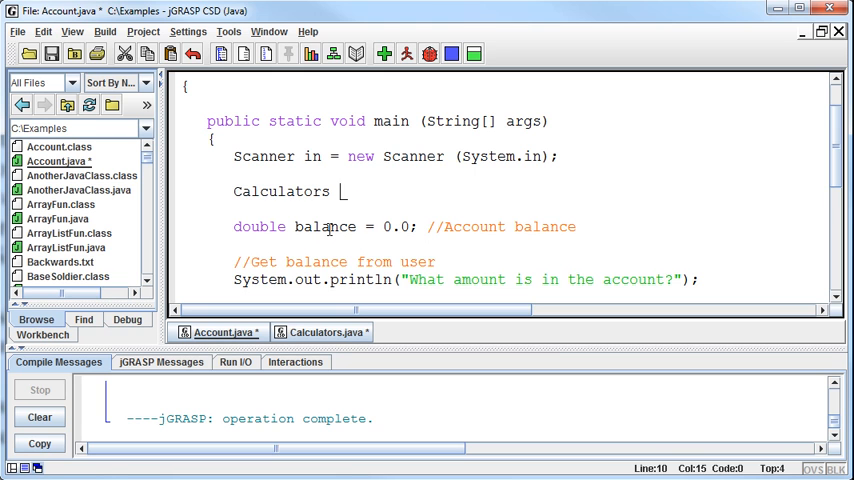
type("c = new C")
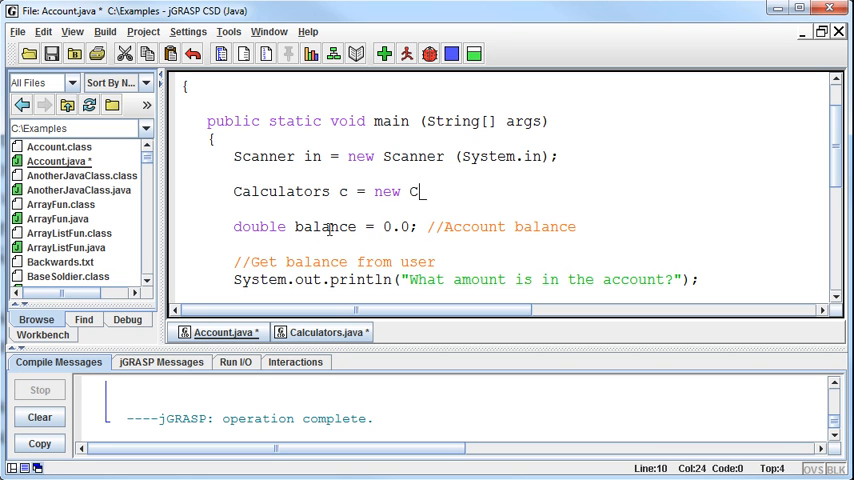
type("alcu")
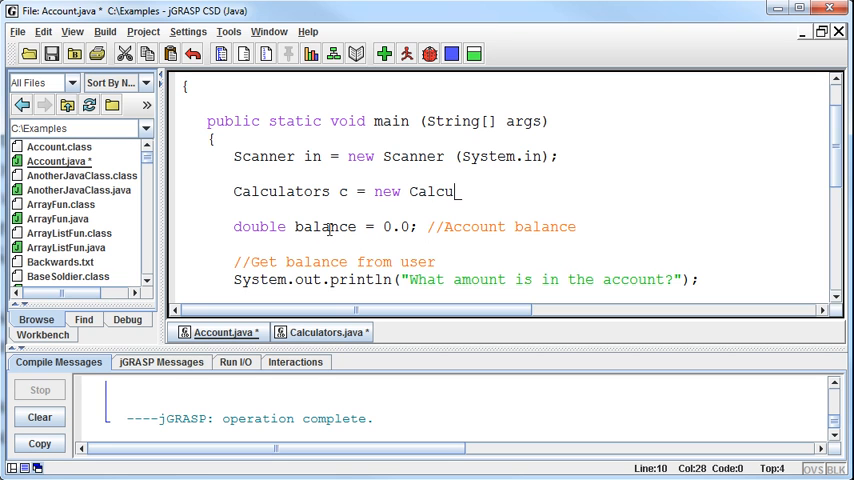
type("lators")
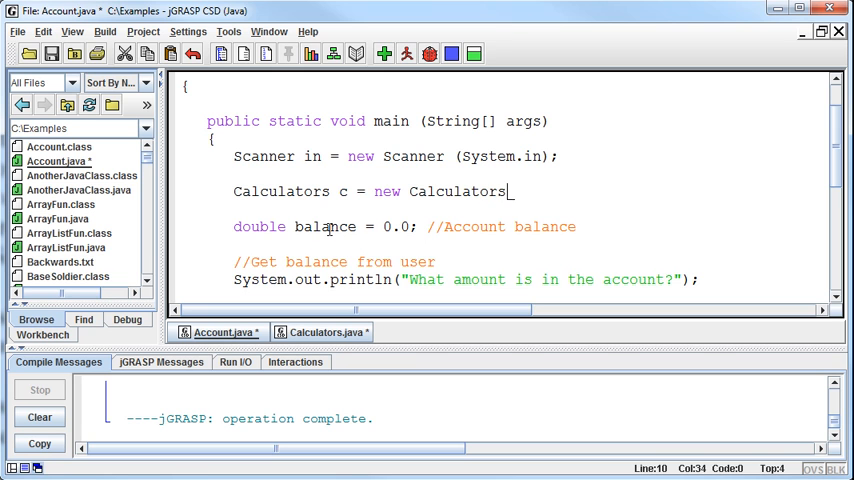
type("();")
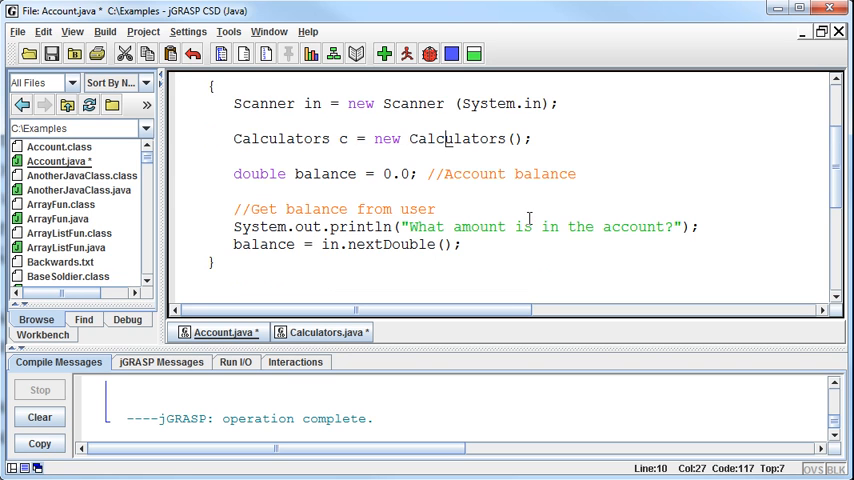
- Type c.compoundInterest(); after the nextDouble line in main
left_click(468, 245)
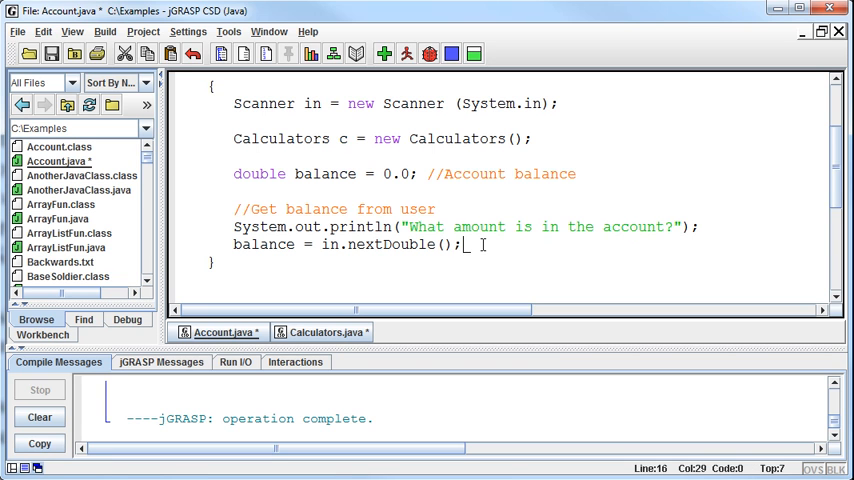
type("c")
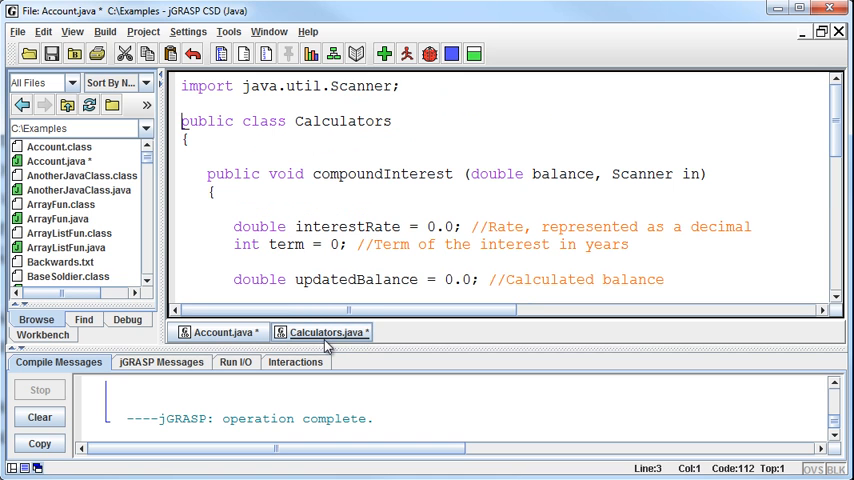
double_click(381, 173)
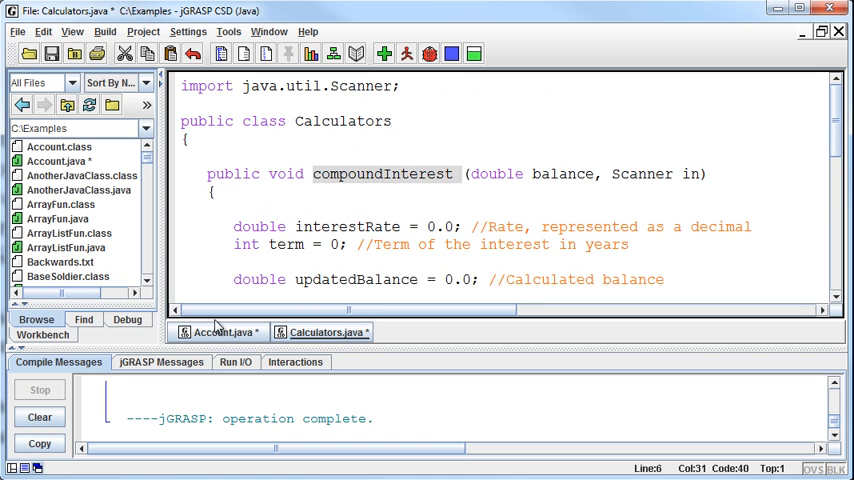
left_click(220, 331)
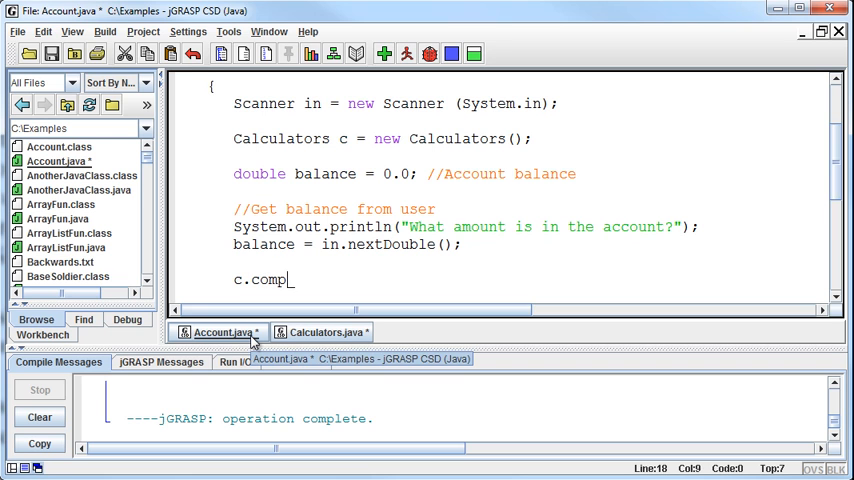
type("oundInterest")
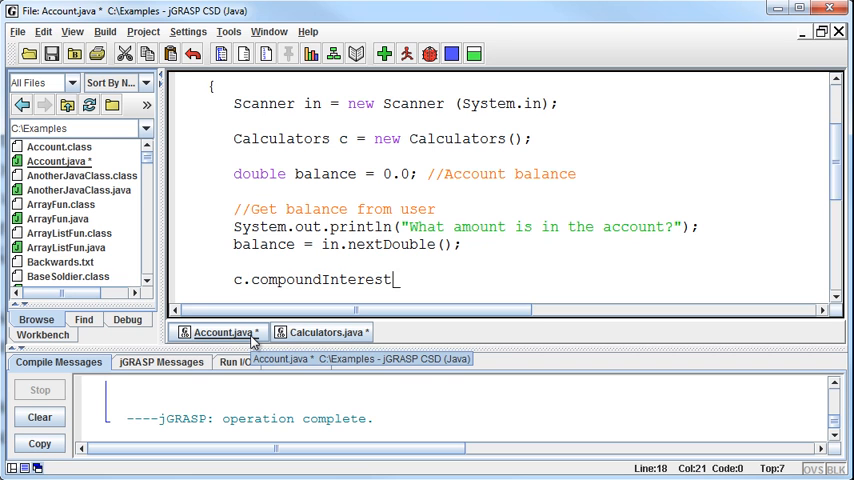
type("();")
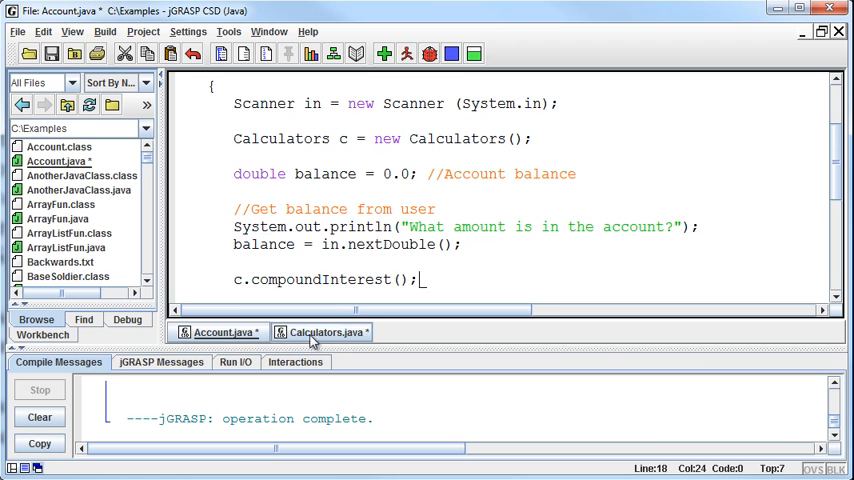
left_click(320, 331)
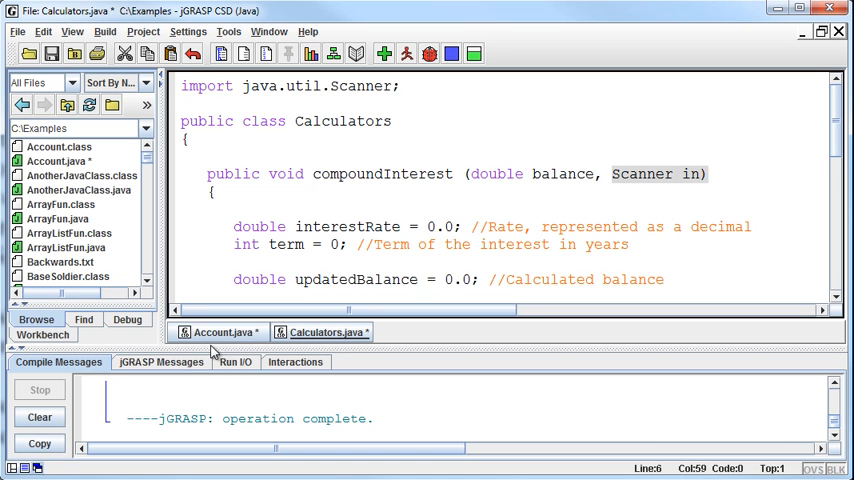
- Pass balance and in as the call's arguments, then select them for review
left_click(224, 332)
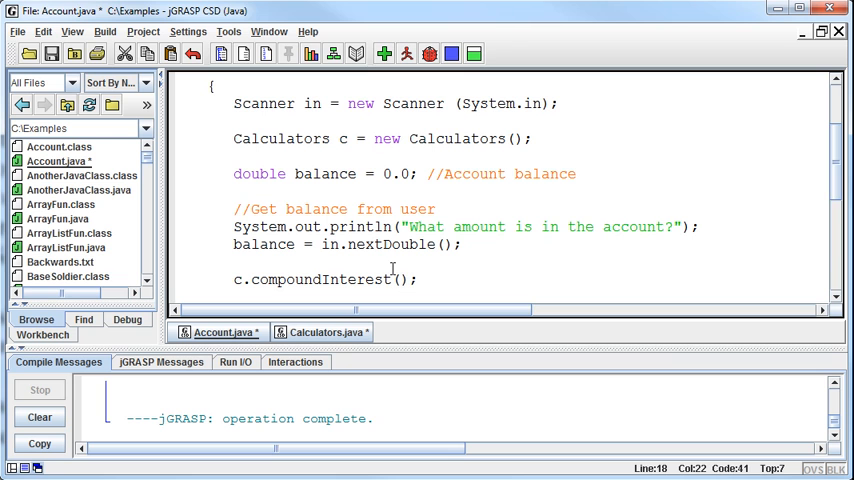
type("balance")
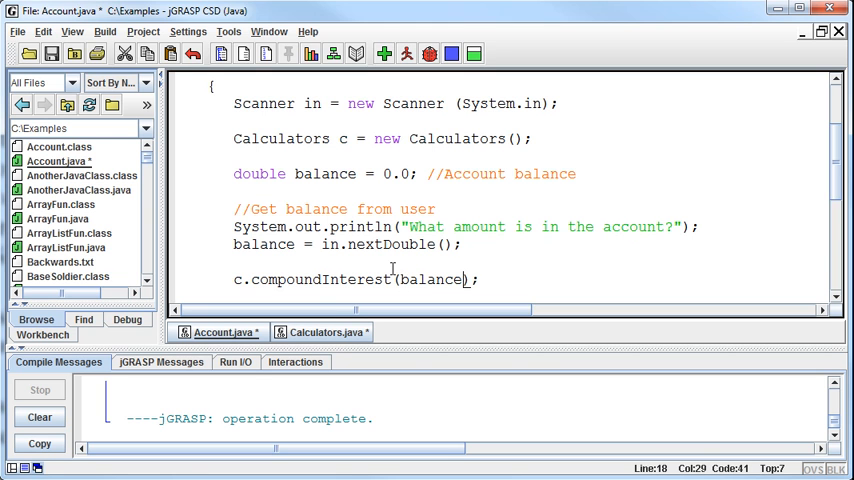
type(", in")
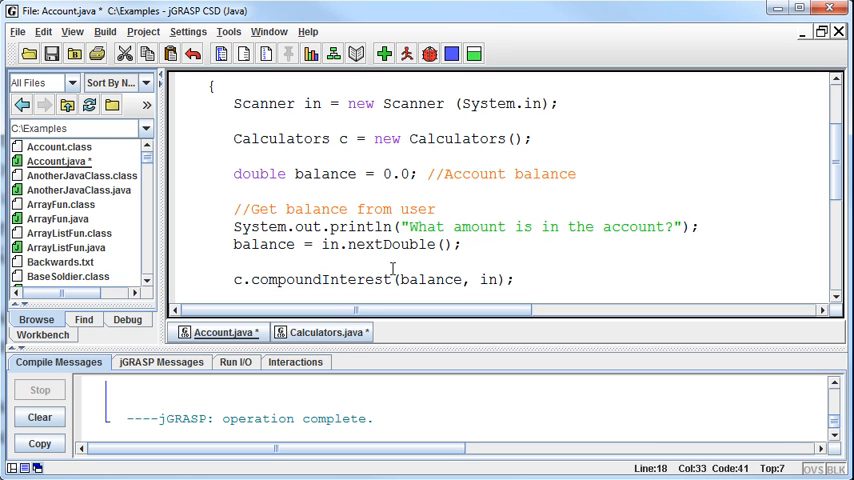
left_click(407, 279)
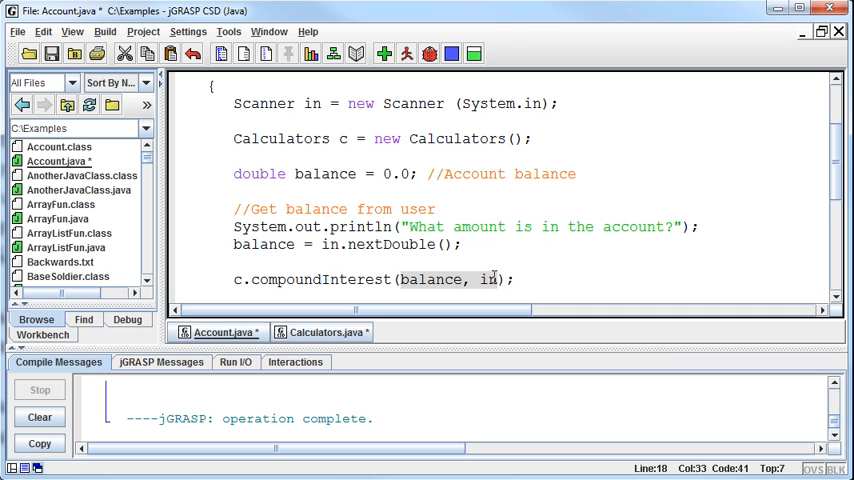
double_click(312, 279)
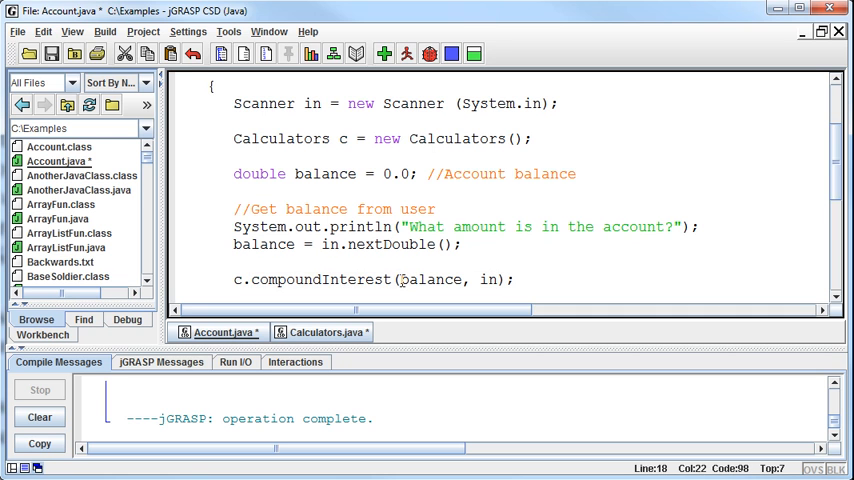
double_click(431, 279)
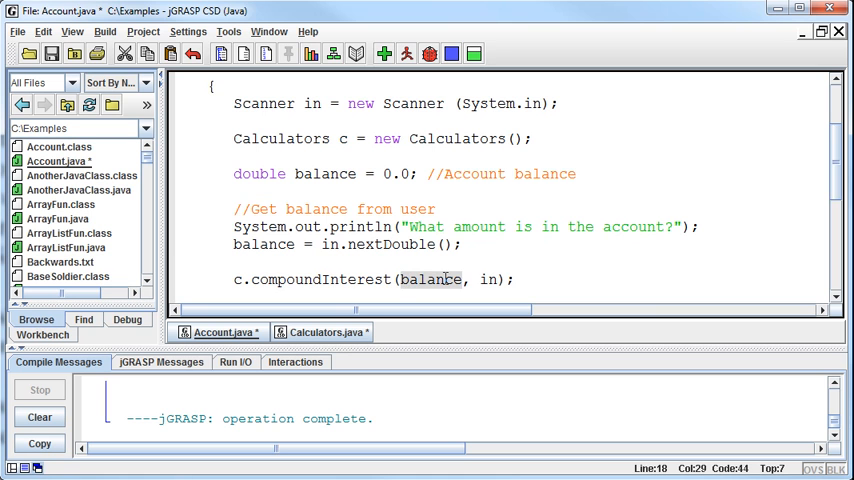
left_click(320, 331)
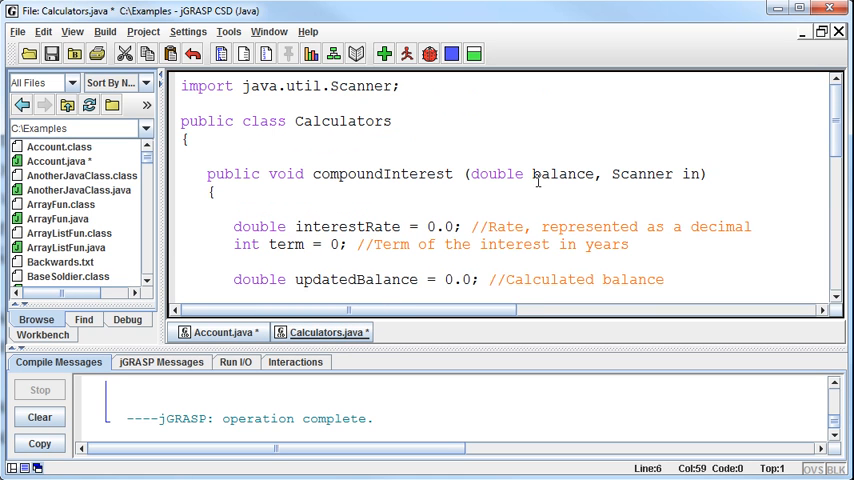
- Select the balance parameter and call argument, then type principal as the new name
double_click(562, 174)
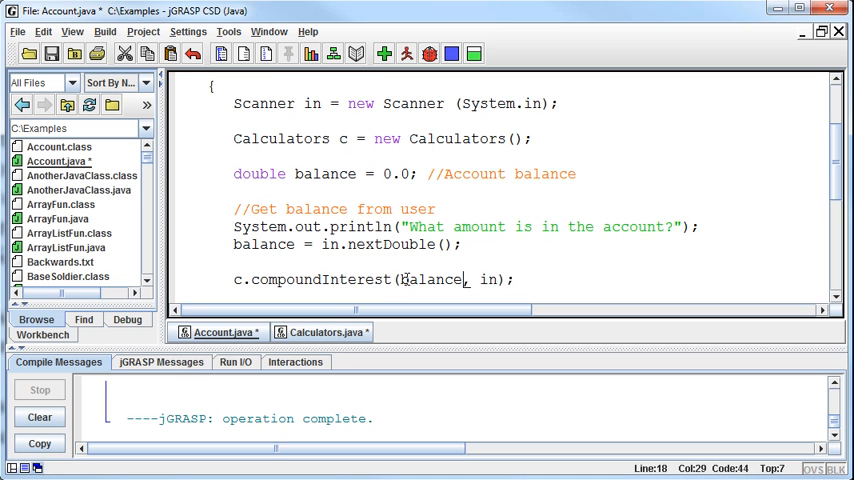
double_click(431, 279)
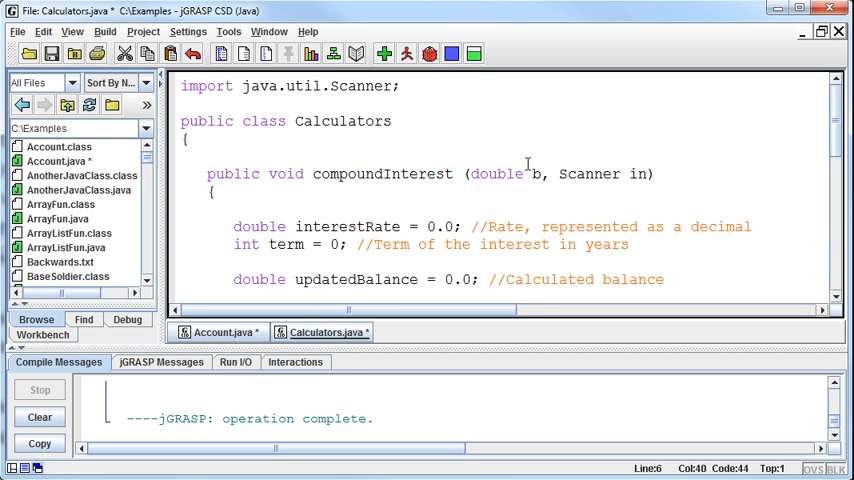
type("alance")
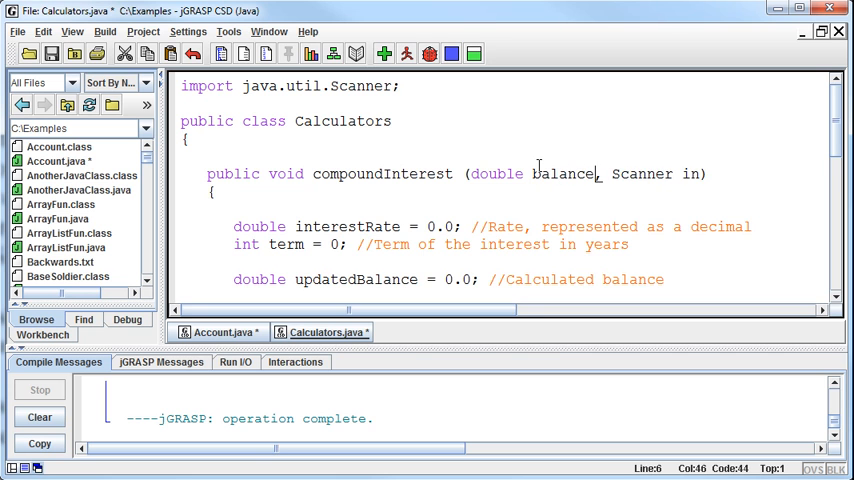
left_click(222, 331)
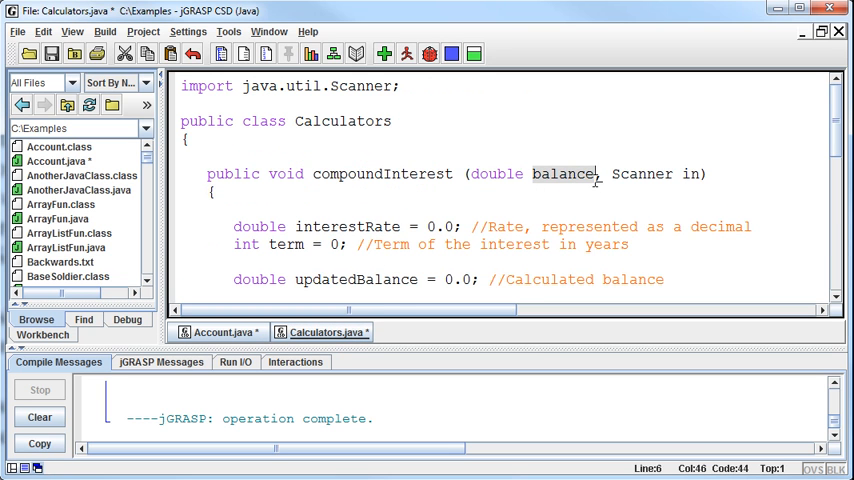
type("principal")
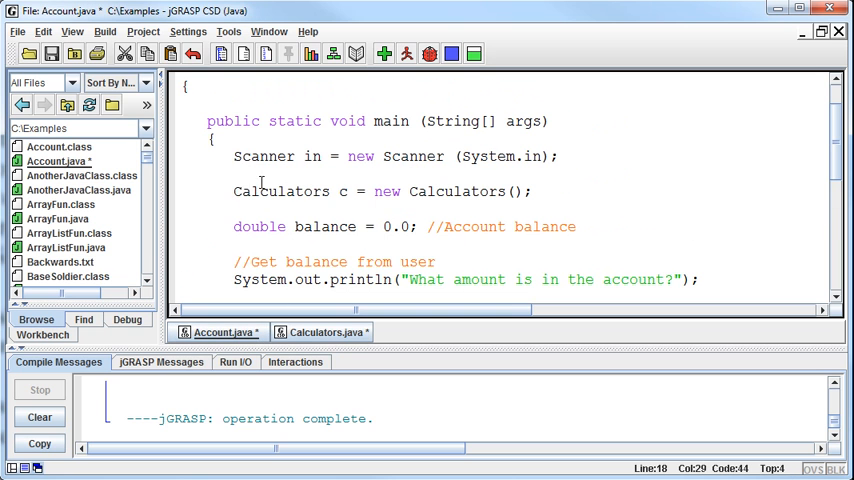
- Select c and the balance, in arguments, then compoundInterest in Calculators.java
double_click(281, 191)
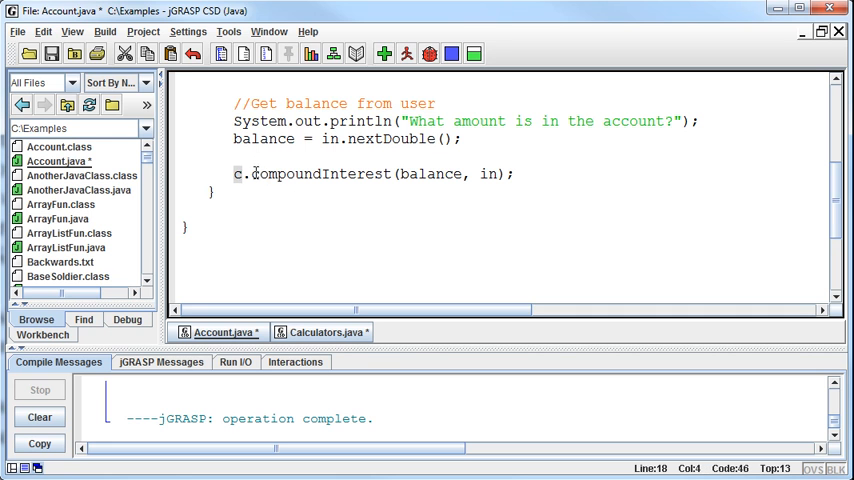
double_click(316, 173)
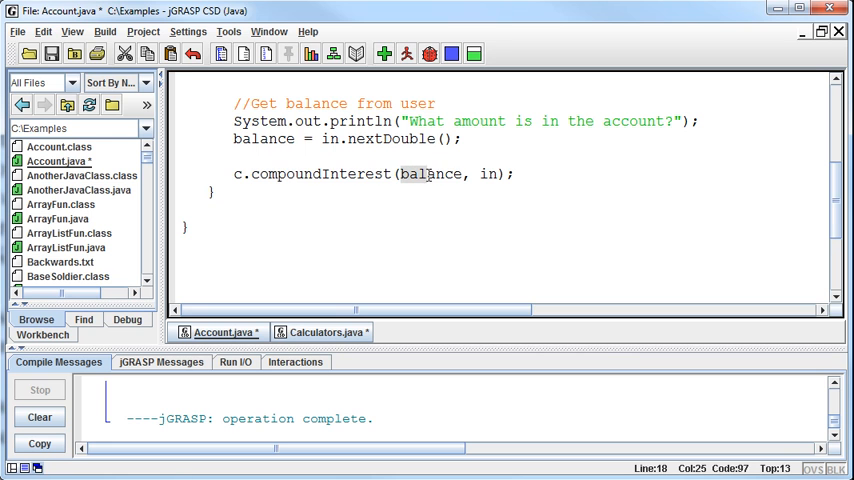
double_click(432, 173)
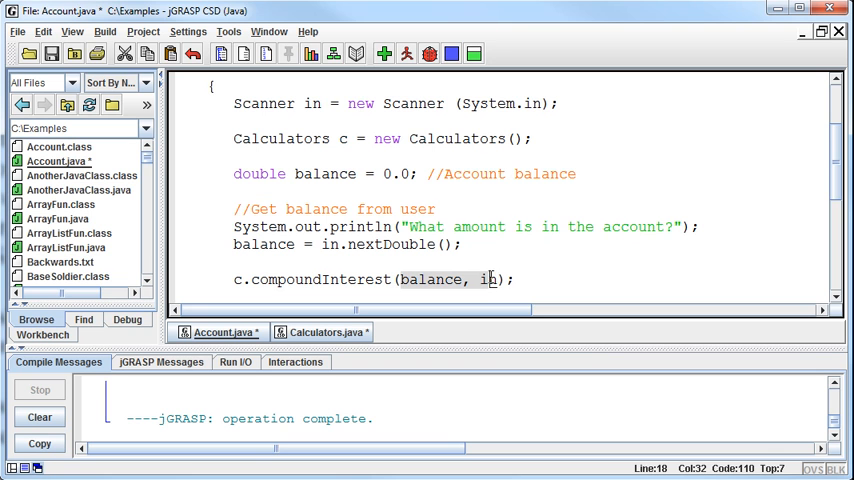
left_click(320, 331)
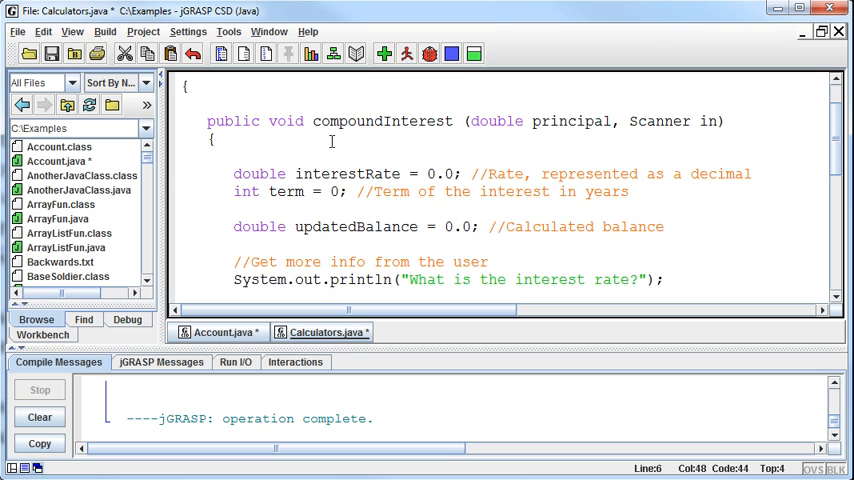
double_click(382, 121)
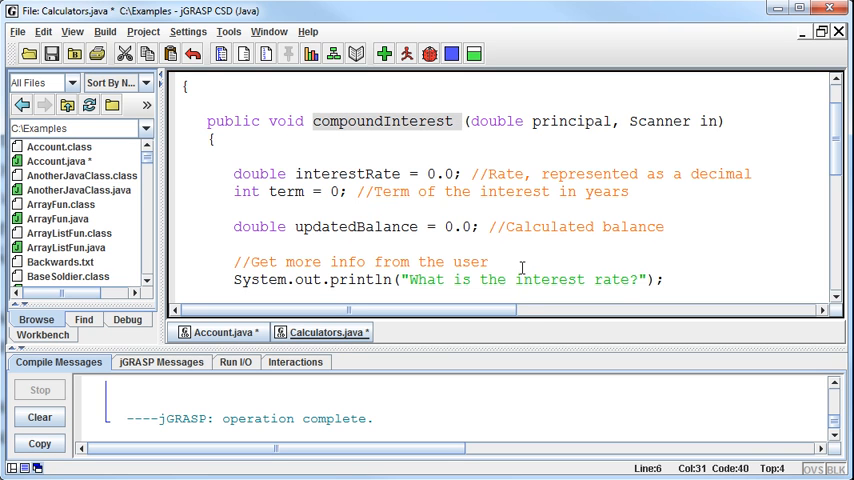